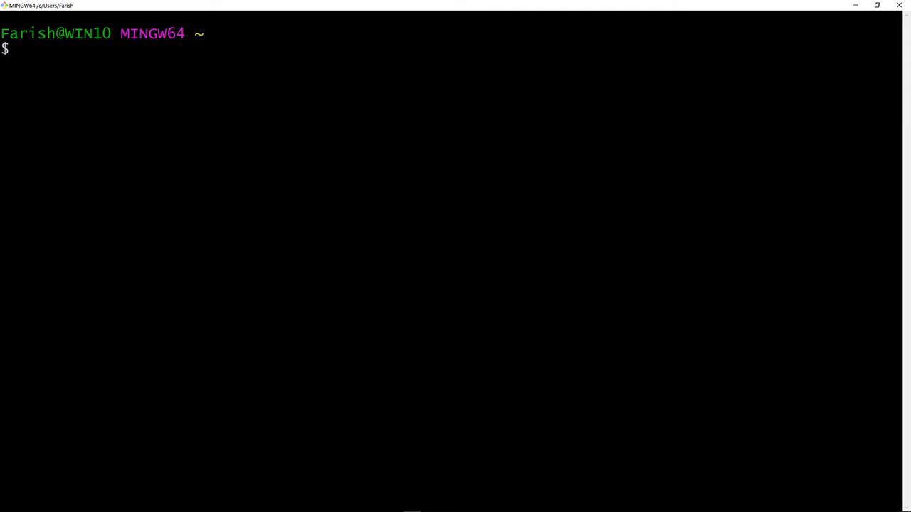
# Check the installed Node version with node -v (reports v10.15.3)
pyautogui.write('n')
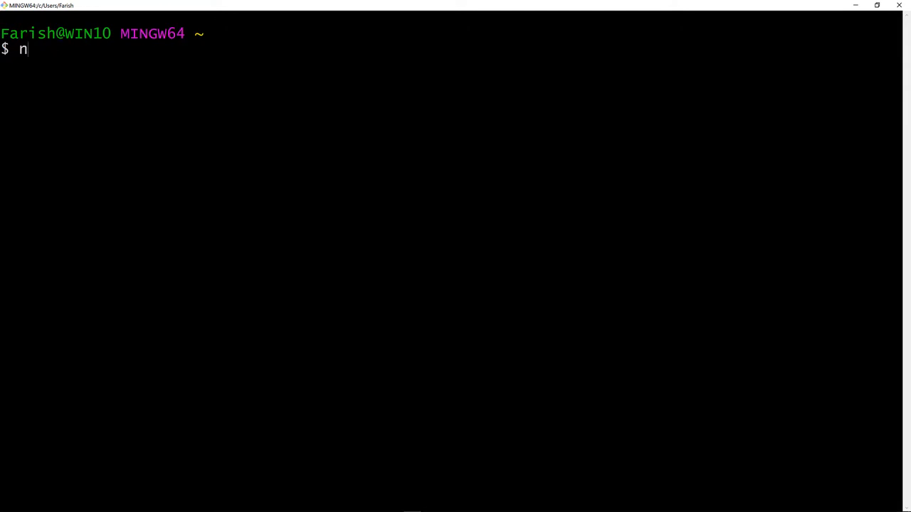
pyautogui.write('ode -')
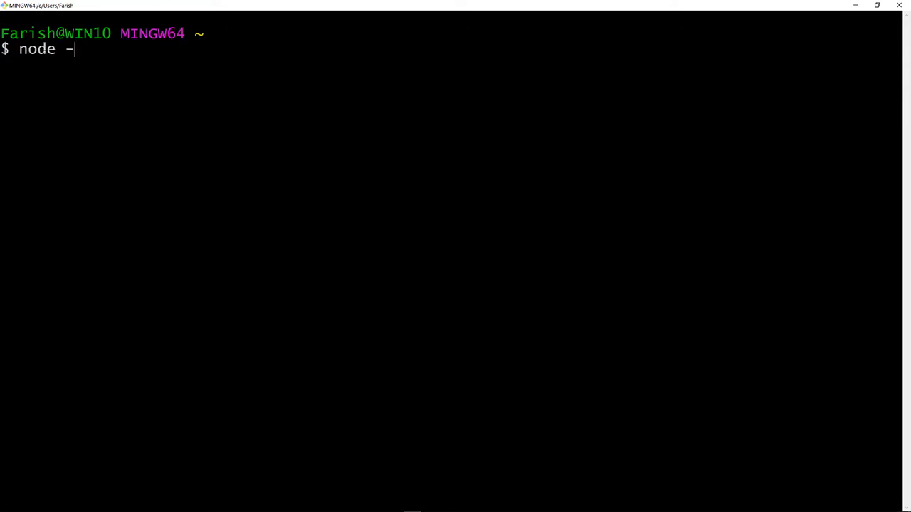
pyautogui.write('v')
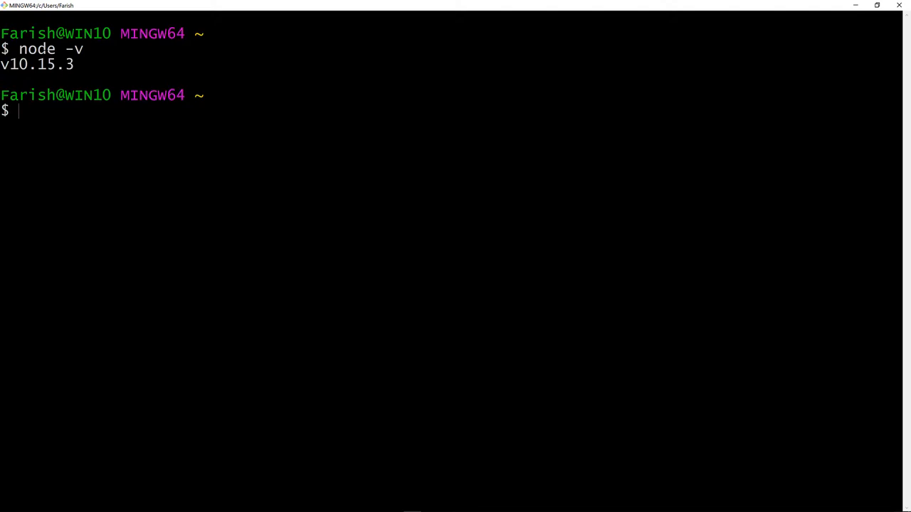
# Install create-react-app globally with npm install -g create-react-app
pyautogui.write('npm')
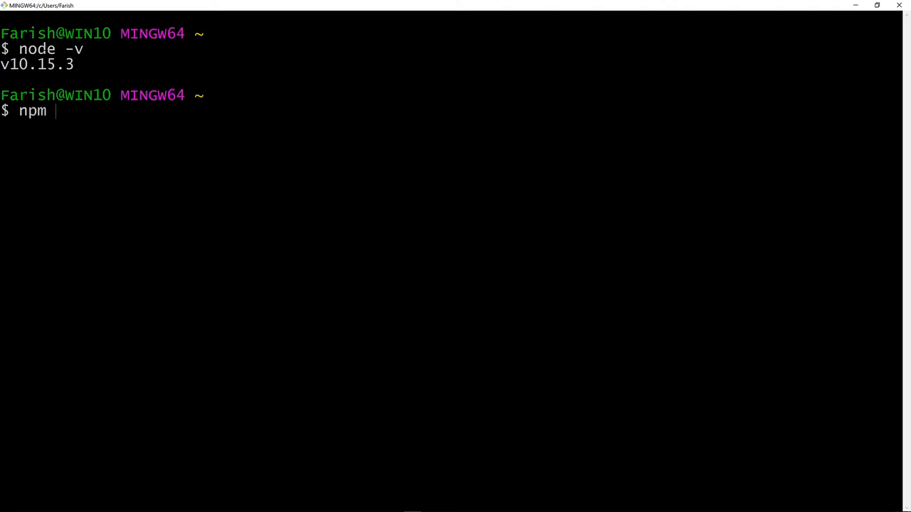
pyautogui.write('ins')
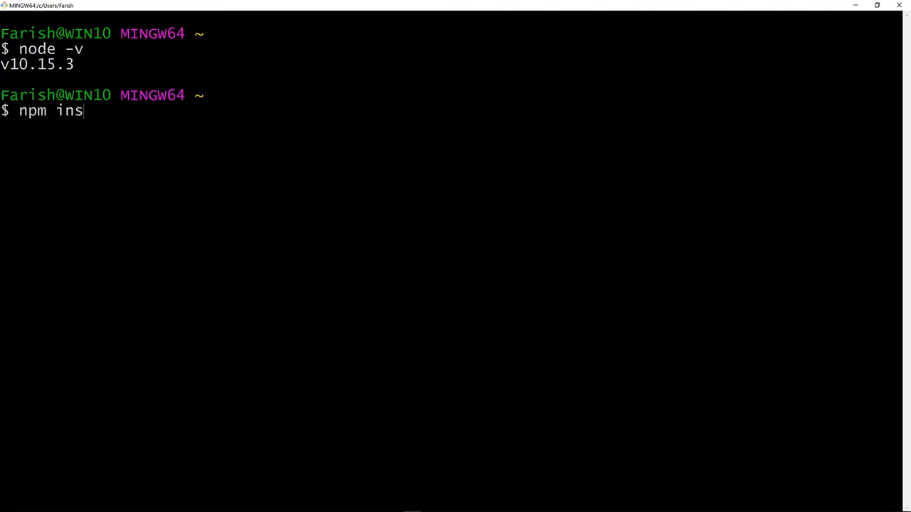
pyautogui.write('tall')
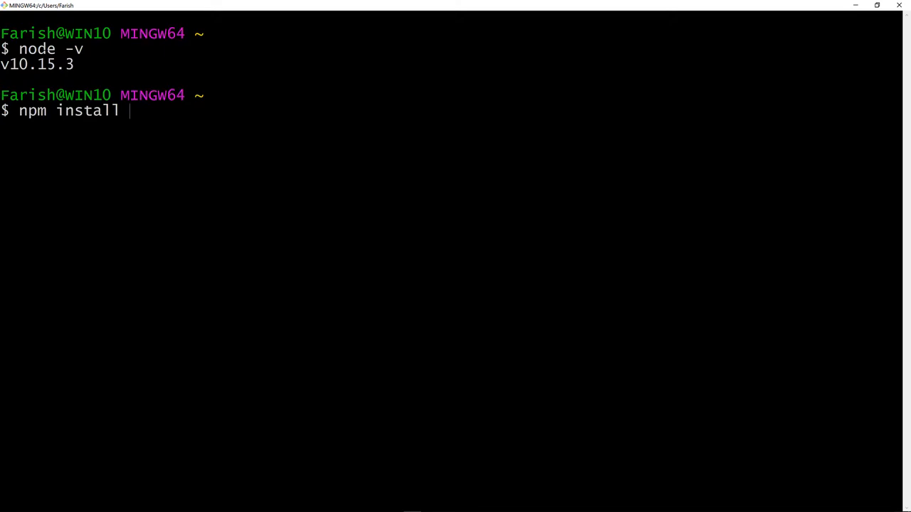
pyautogui.write('-g')
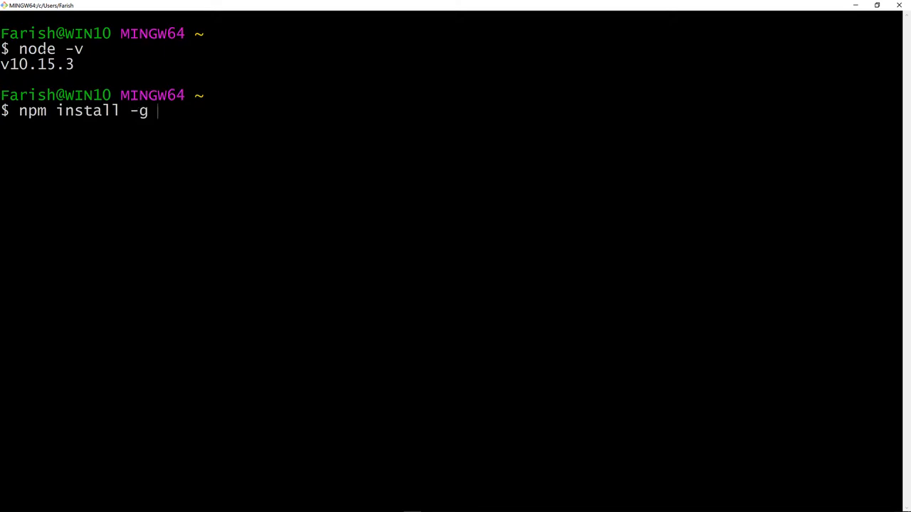
pyautogui.write('create-')
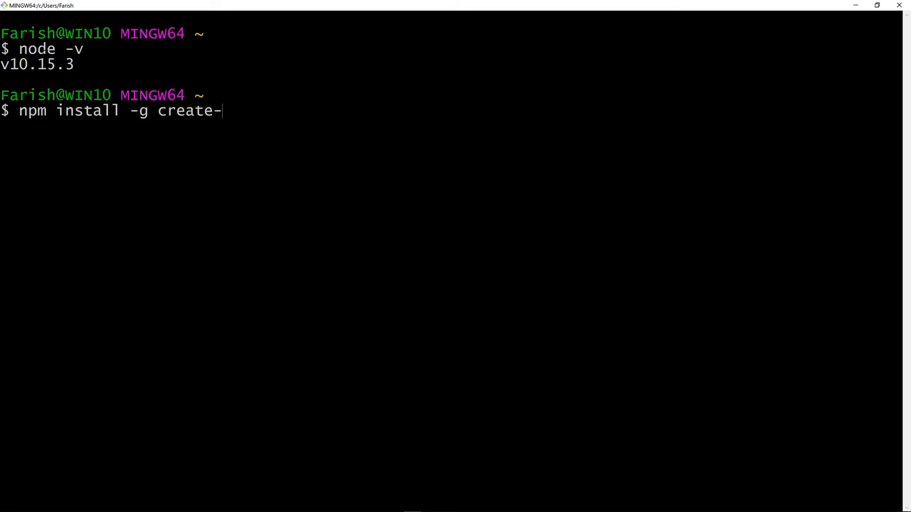
pyautogui.write('react-')
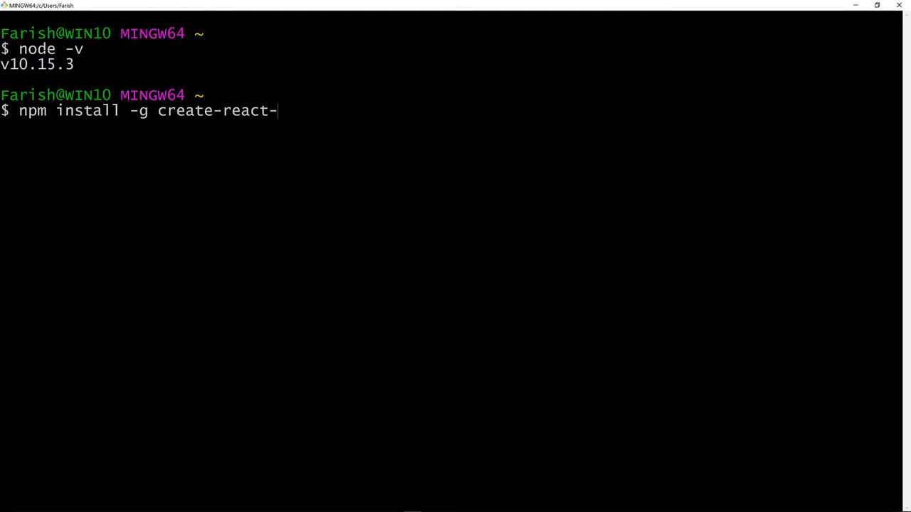
pyautogui.write('app')
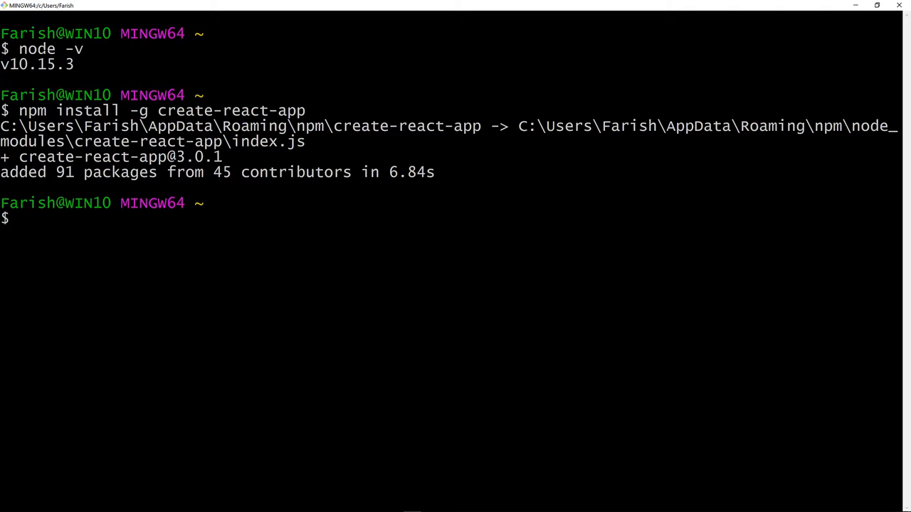
# Change the shell's working directory into the Projects folder
pyautogui.write('c')
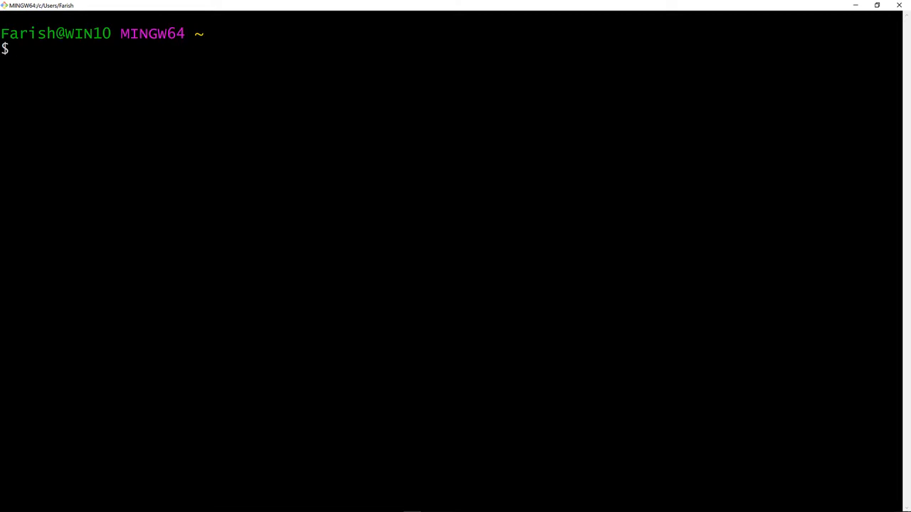
pyautogui.write('cd')
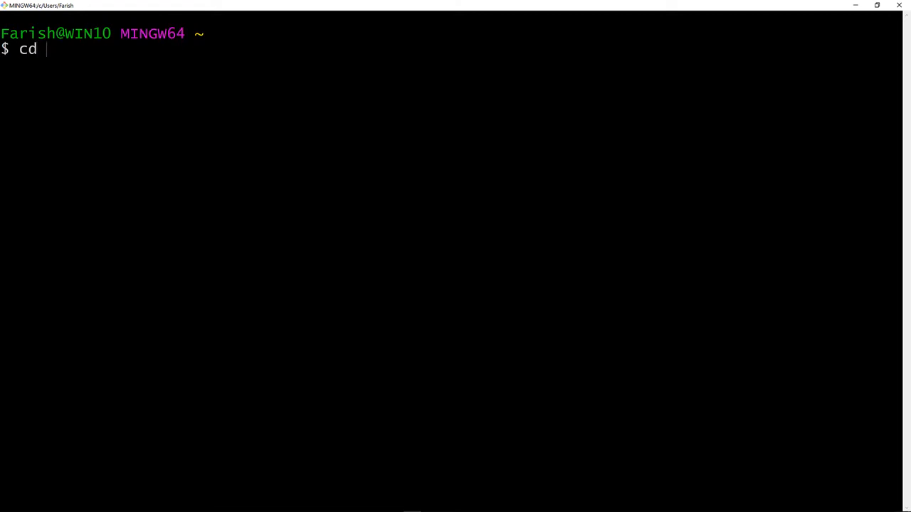
pyautogui.write('Projects/')
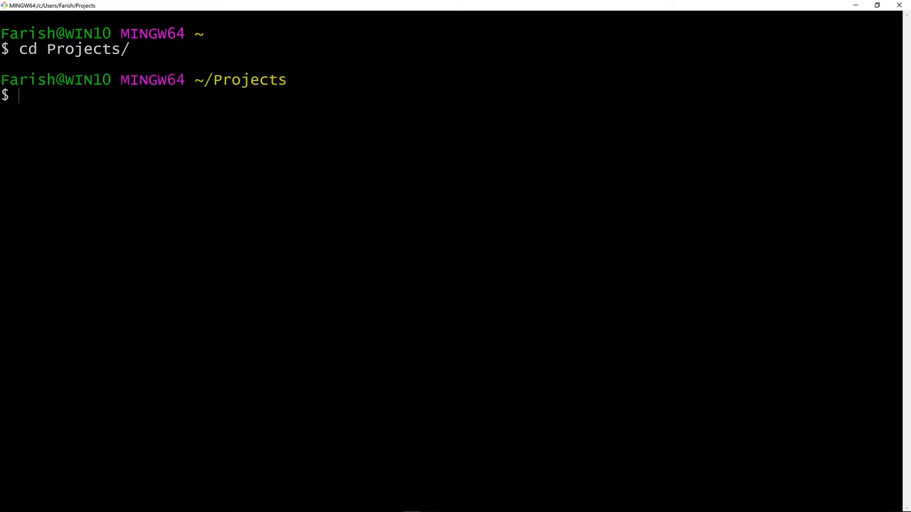
# Generate a new project with create-react-app my-react-app
pyautogui.write('create')
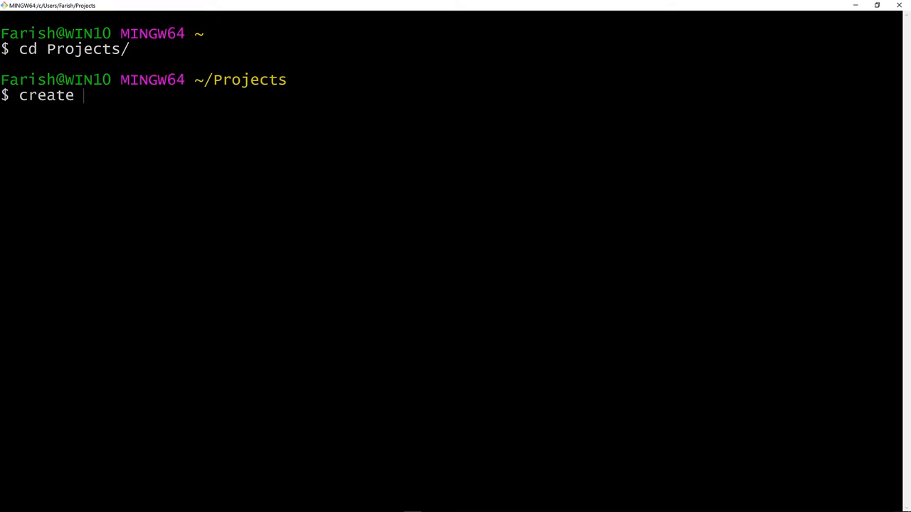
pyautogui.write('-react')
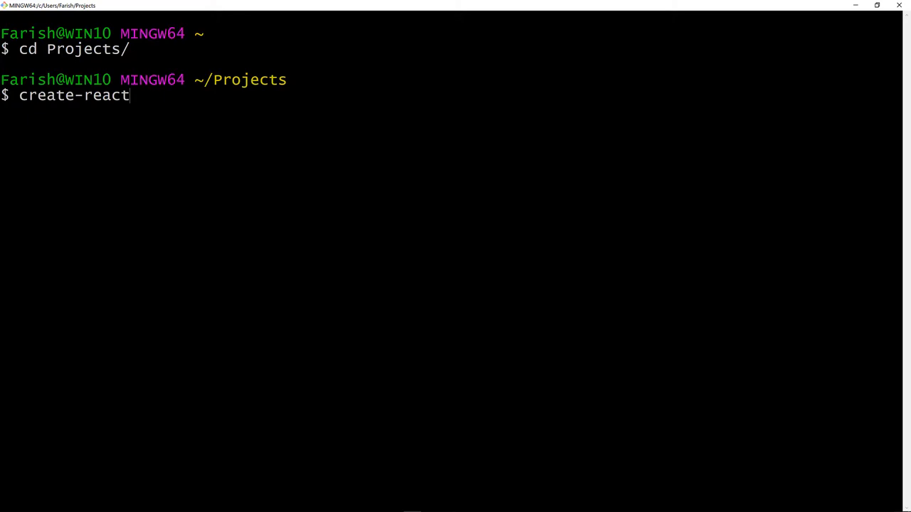
pyautogui.write('-app m')
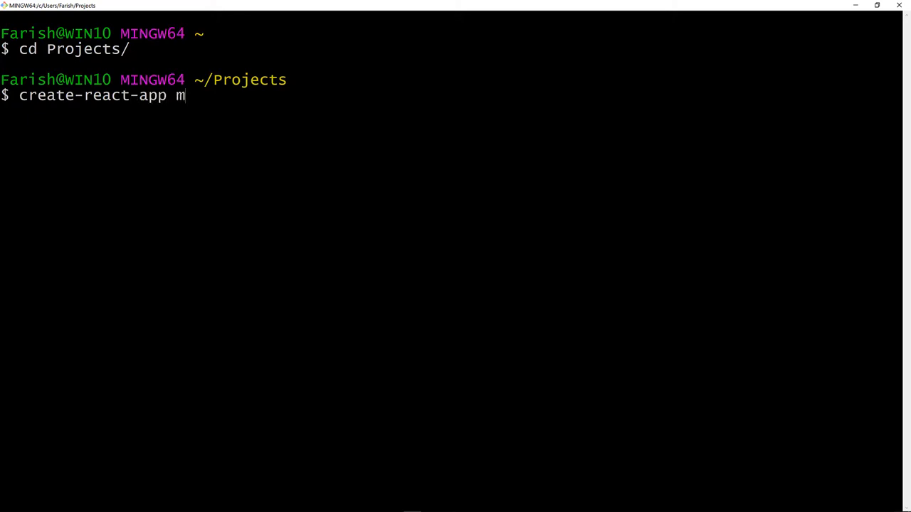
pyautogui.write('y-react')
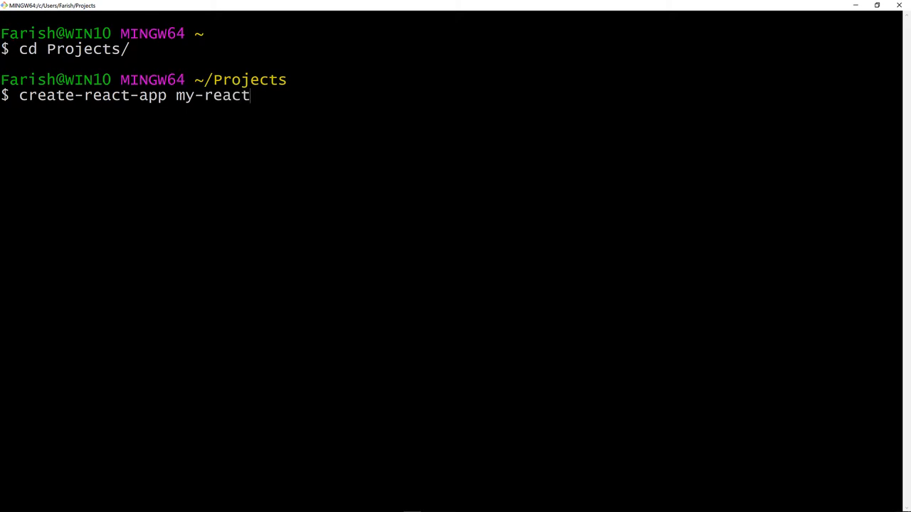
pyautogui.write('-app')
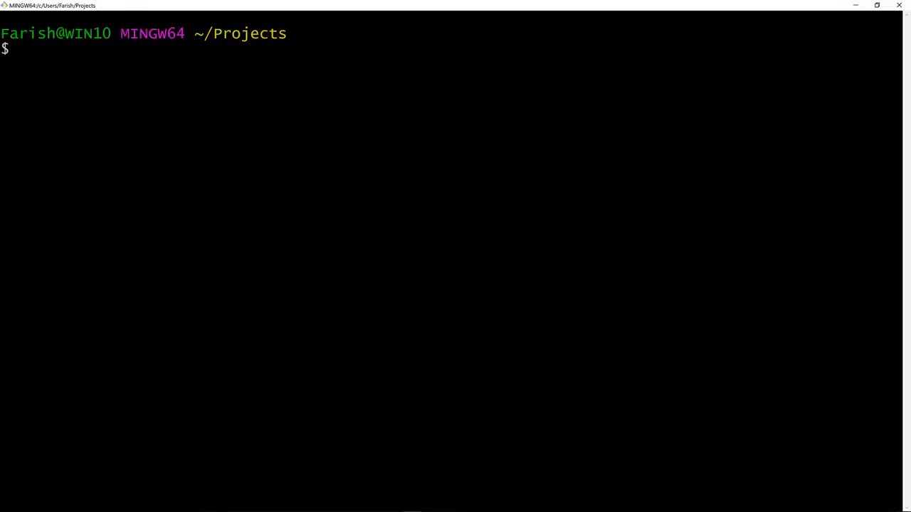
# Enter the my-react-app folder and launch the dev server with npm start
pyautogui.write('cd')
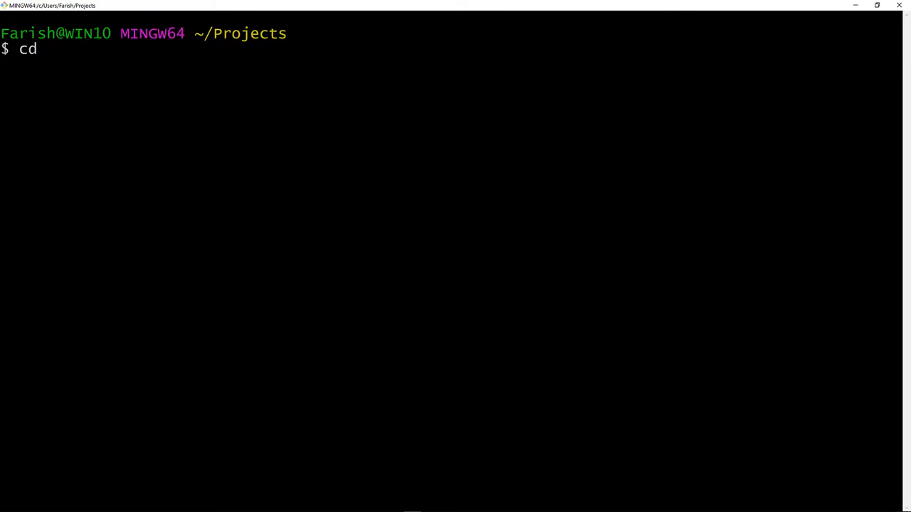
pyautogui.write('my-react-app/')
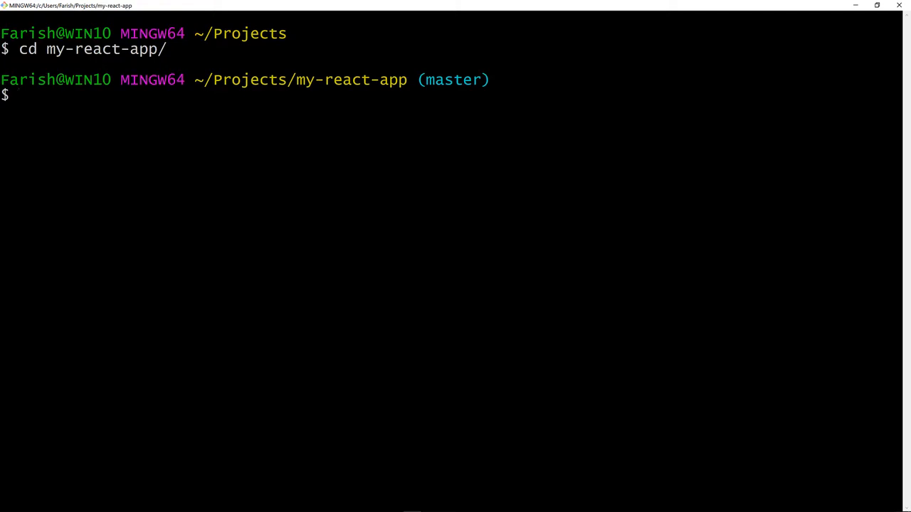
pyautogui.write('npm sta')
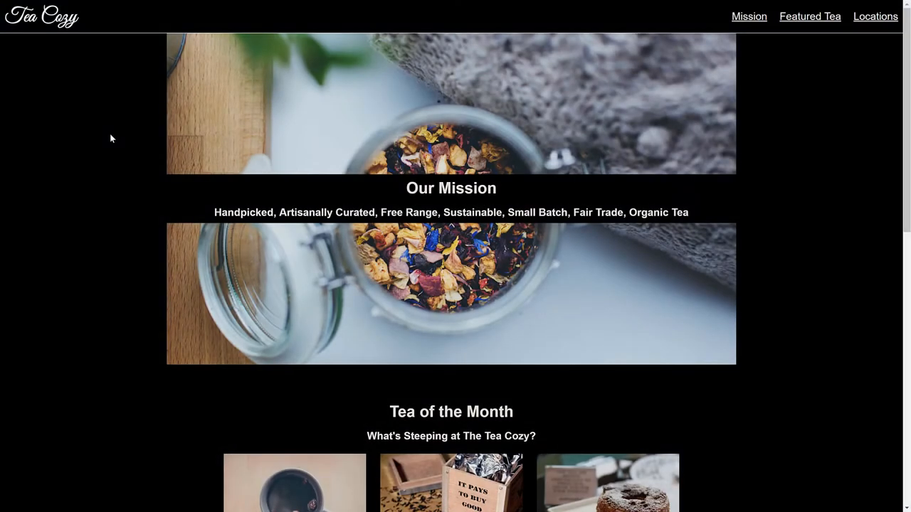
pyautogui.scroll(-3)
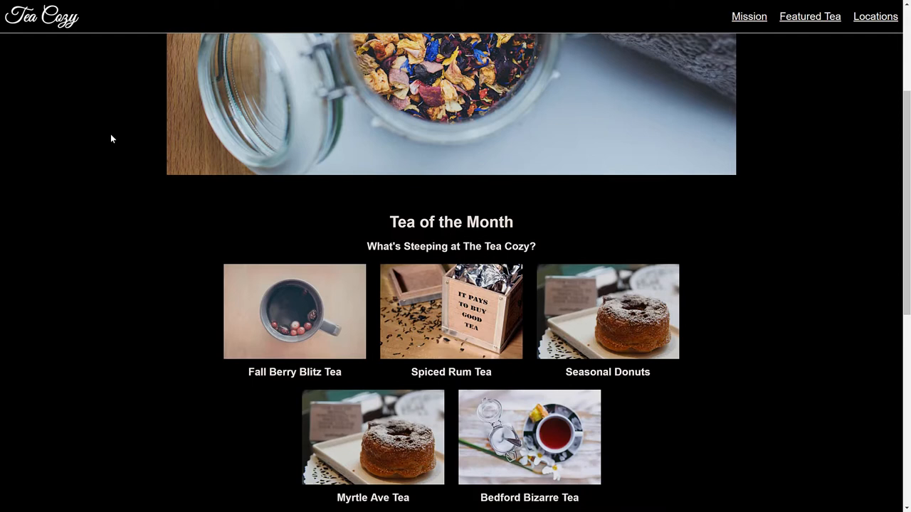
pyautogui.scroll(-3)
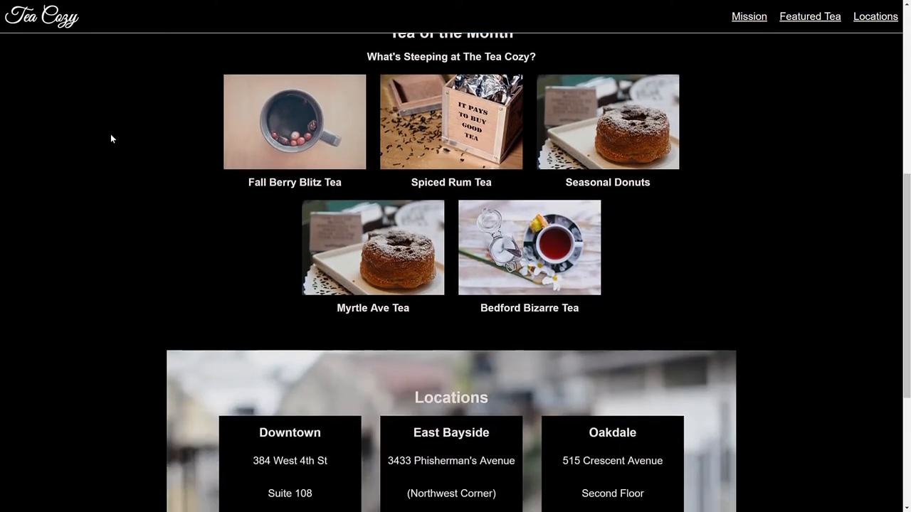
pyautogui.scroll(-3)
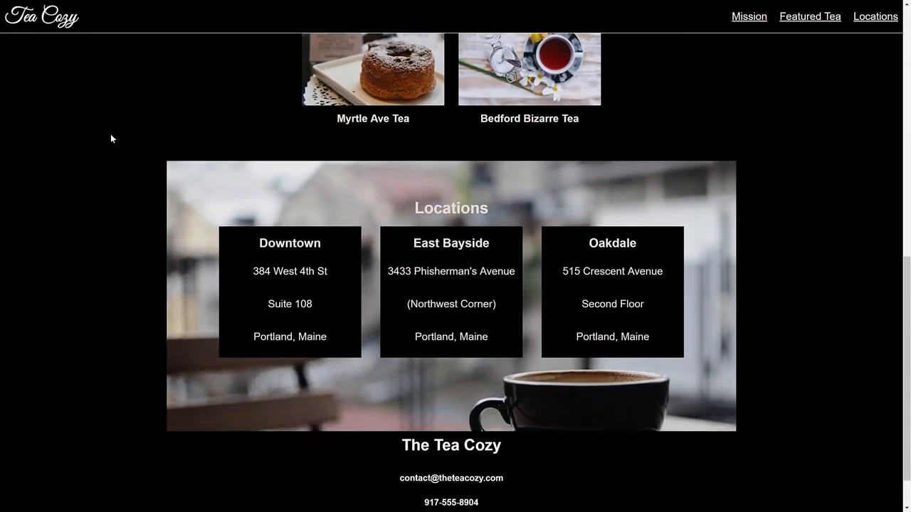
pyautogui.scroll(3)
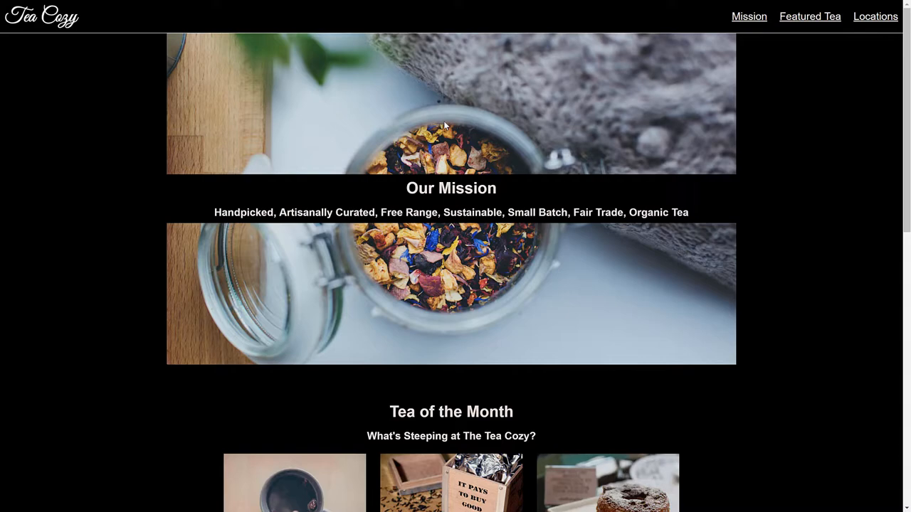
pyautogui.press('alt+tab')
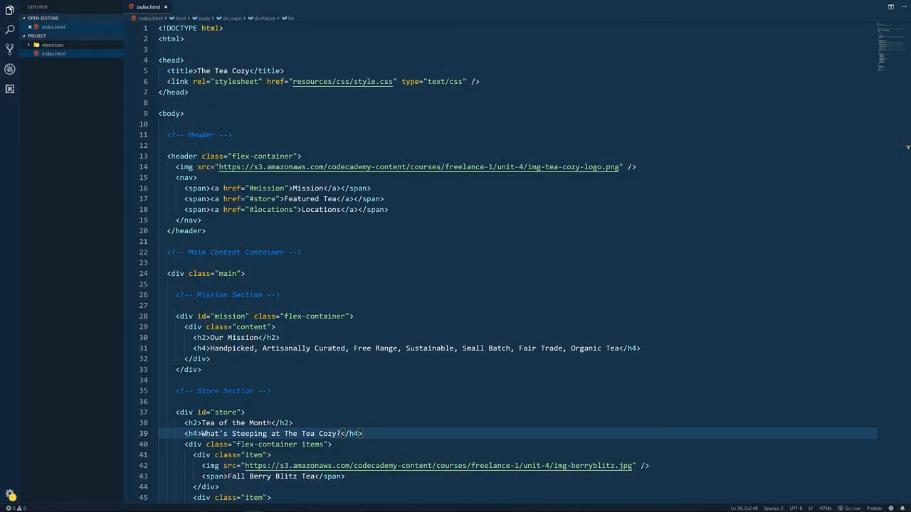
pyautogui.moveTo(420, 167)
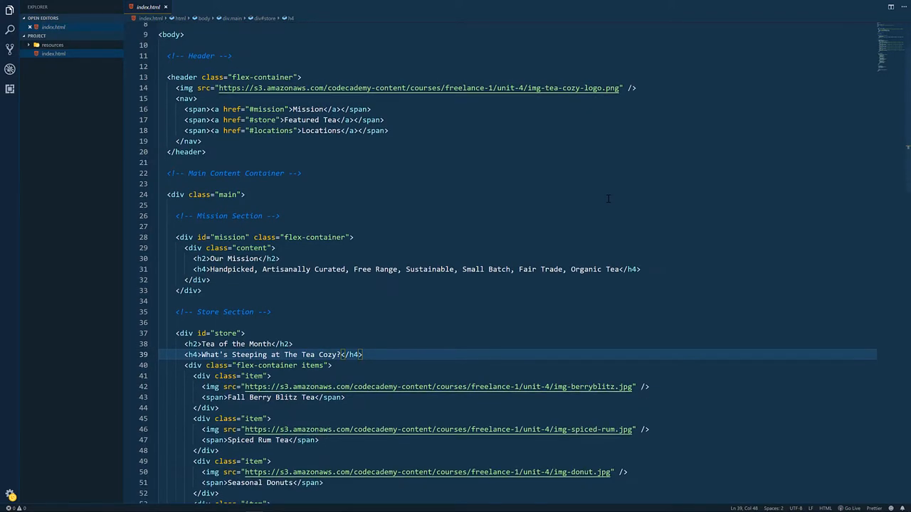
# Start a new line in index.html right after the closing footer tag for the CDN scripts
pyautogui.scroll(-3)
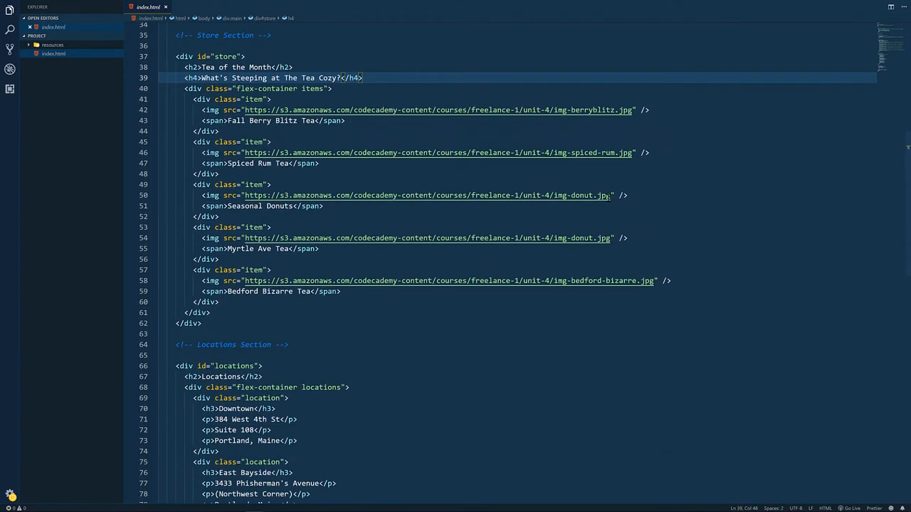
pyautogui.scroll(-3)
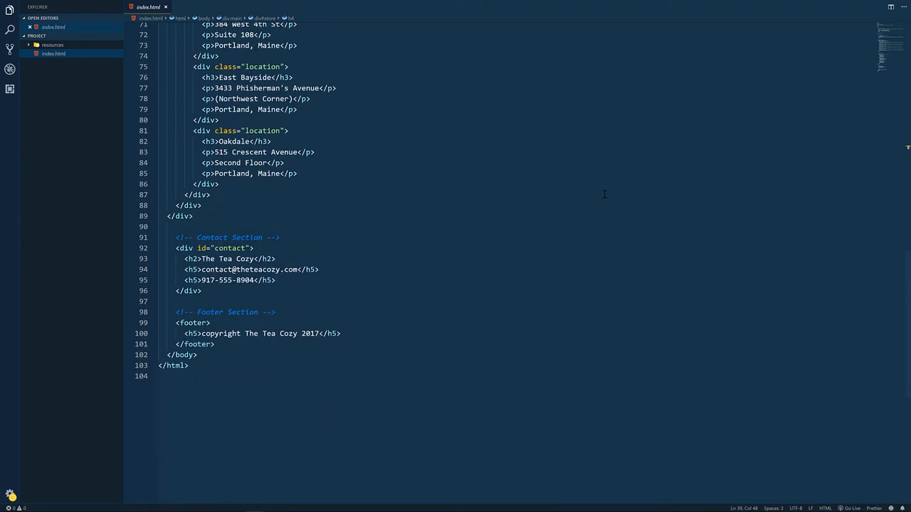
pyautogui.moveTo(447, 228)
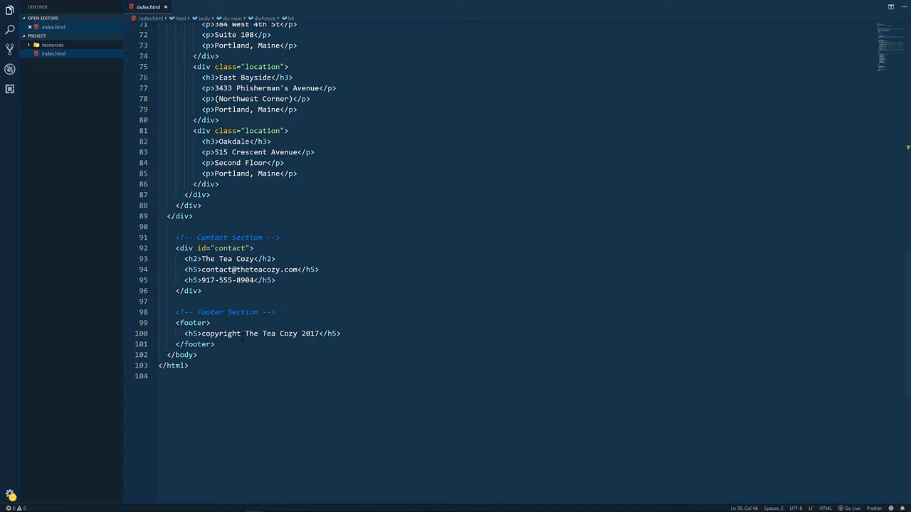
pyautogui.click(215, 343)
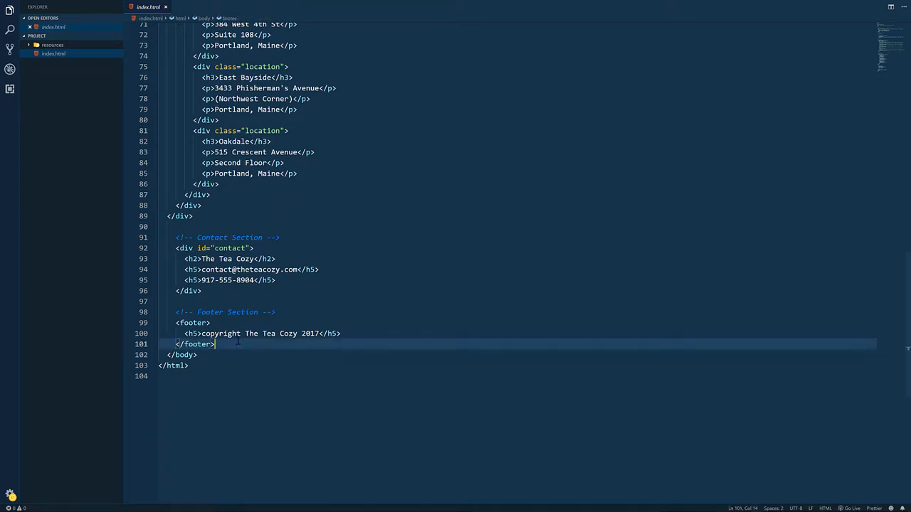
pyautogui.press('enter')
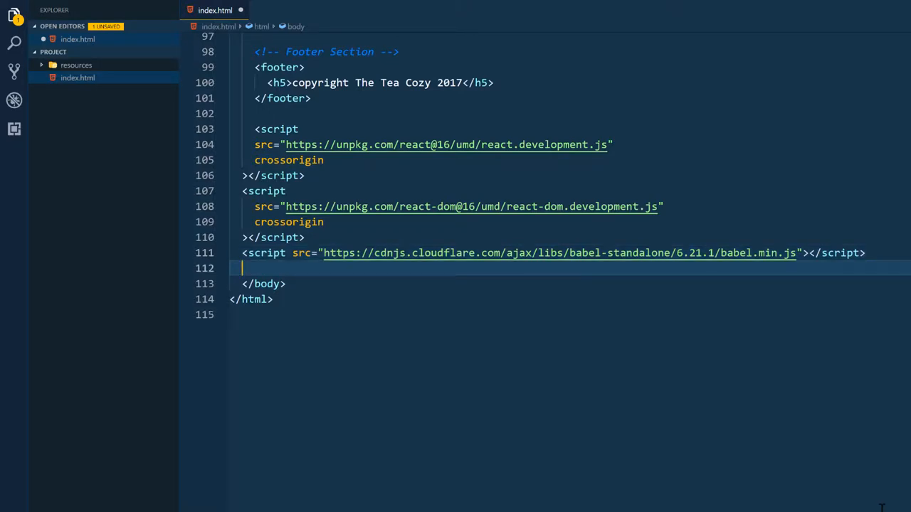
# Add an empty <script type="text/babel"> block with room inside for the component
pyautogui.write('<')
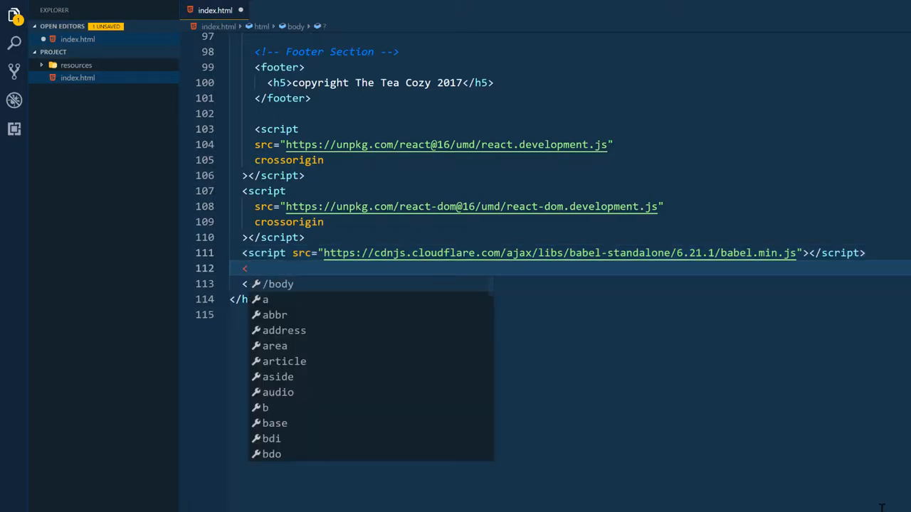
pyautogui.write('script')
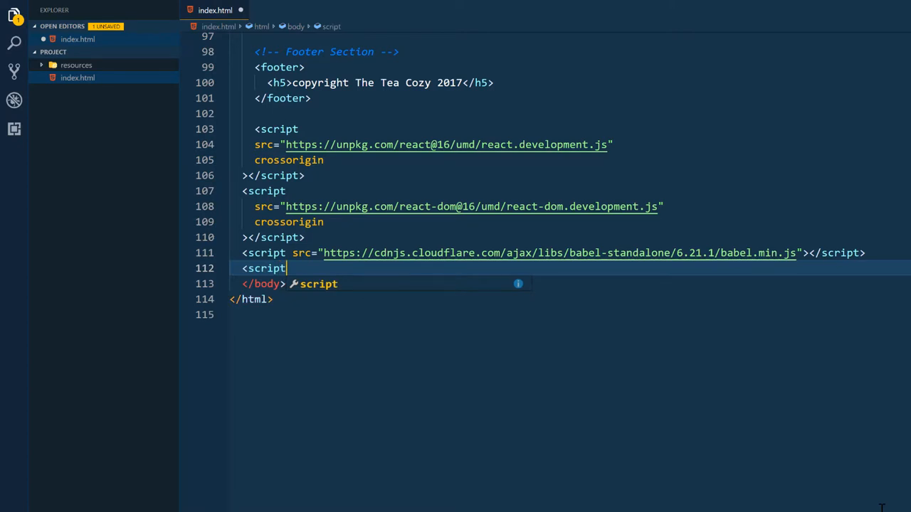
pyautogui.write('t')
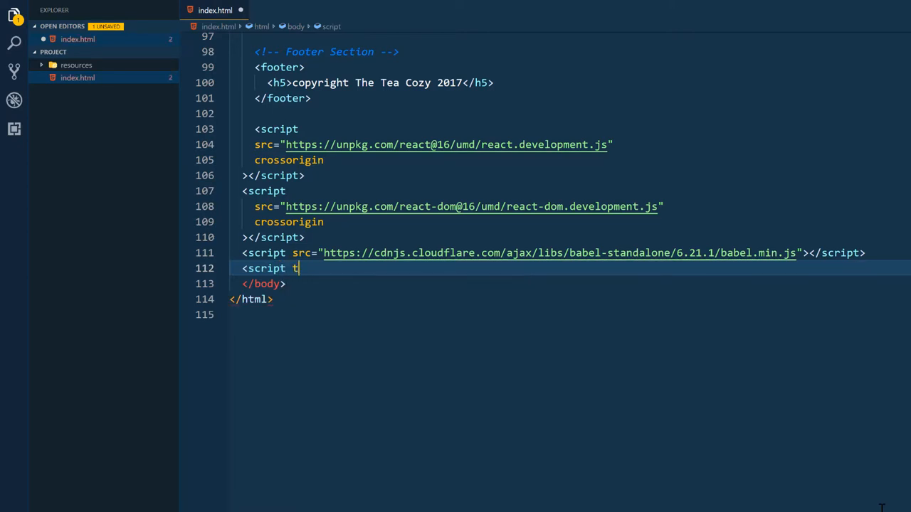
pyautogui.write('ype=""')
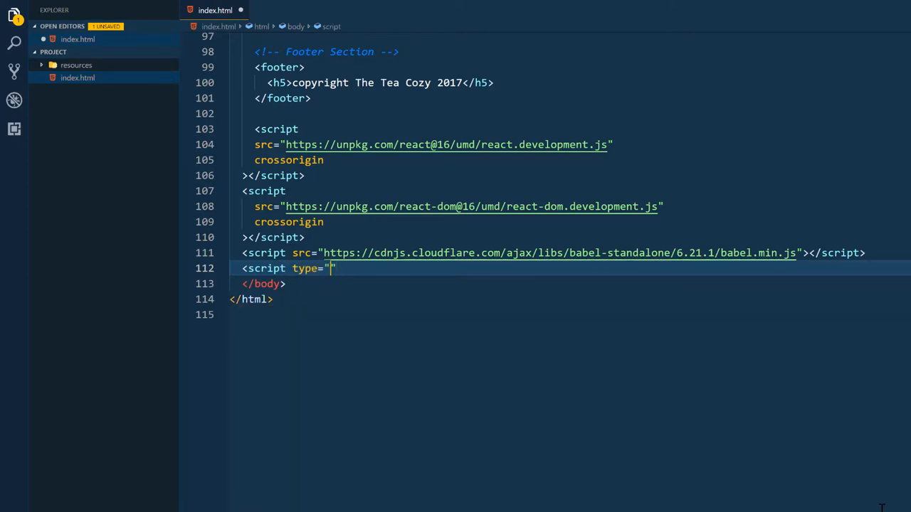
pyautogui.write('text/bab')
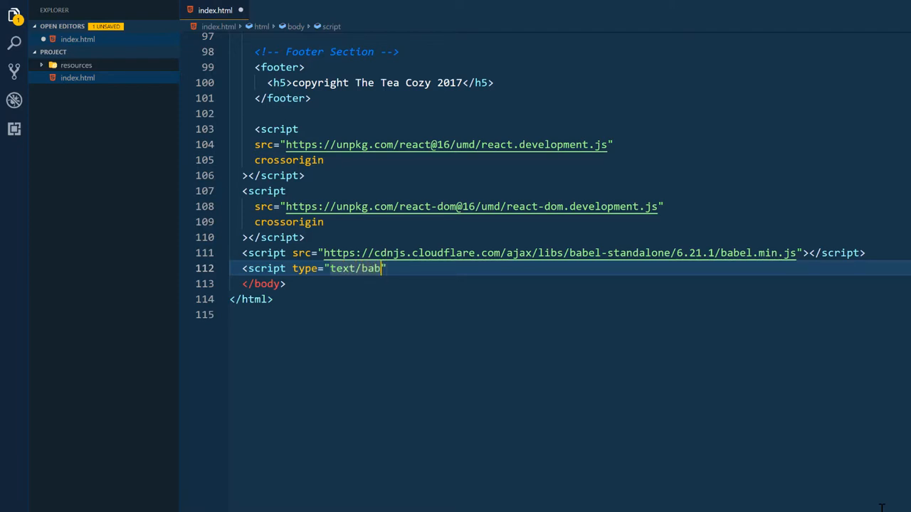
pyautogui.write('el')
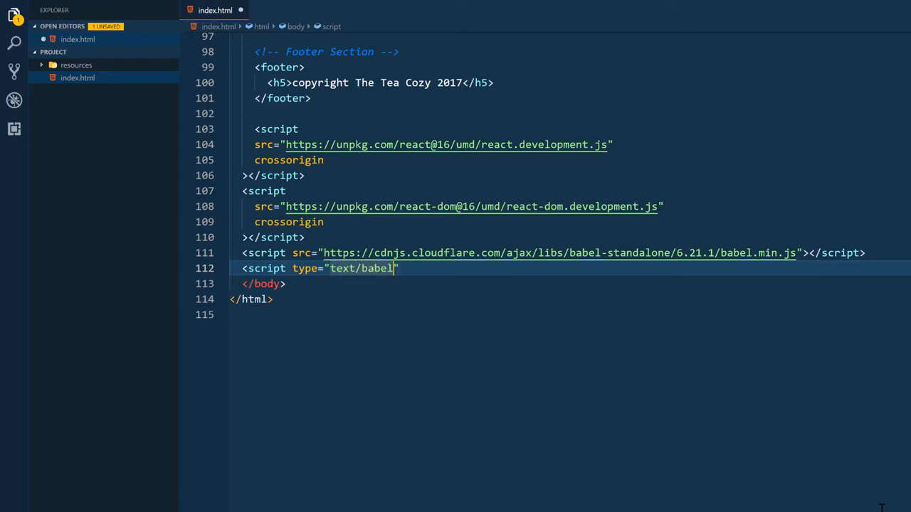
pyautogui.write('></script>')
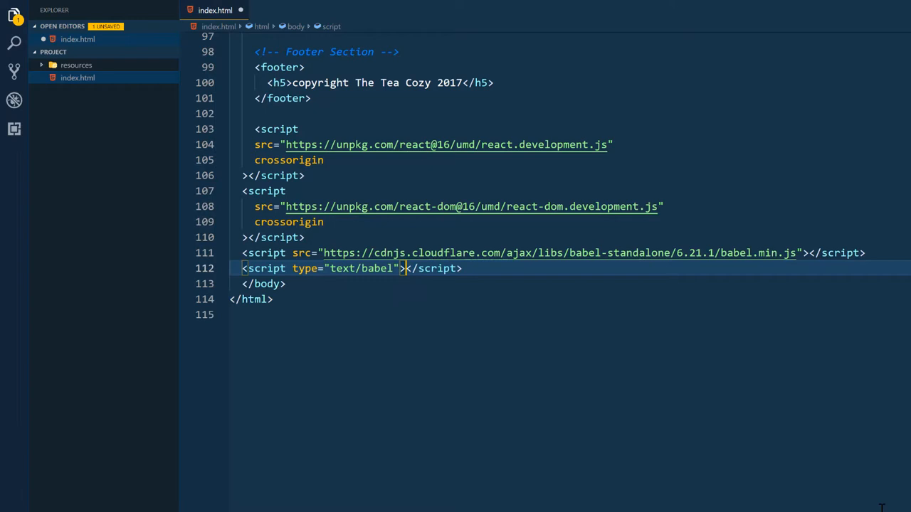
pyautogui.press('Enter')
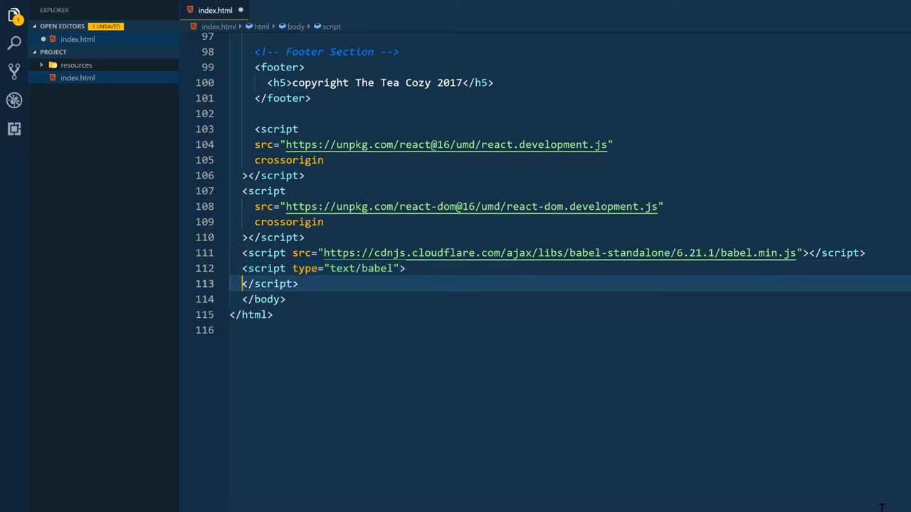
pyautogui.press('enter')
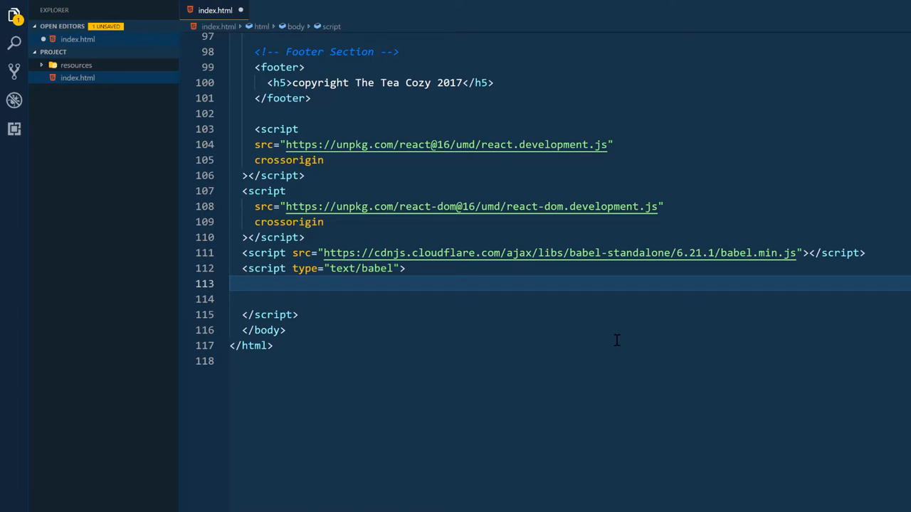
# Declare class Mission extends React.Component with a render() method beginning return()
pyautogui.write('class')
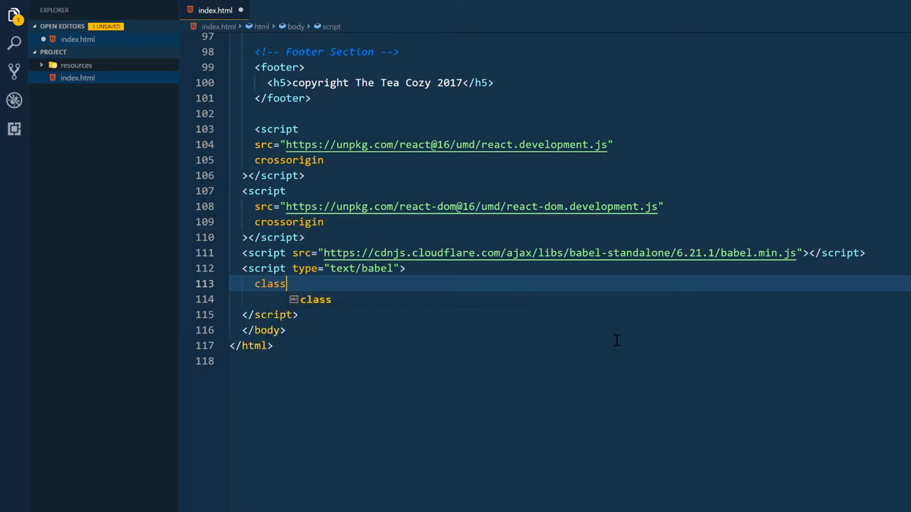
pyautogui.write('Mission')
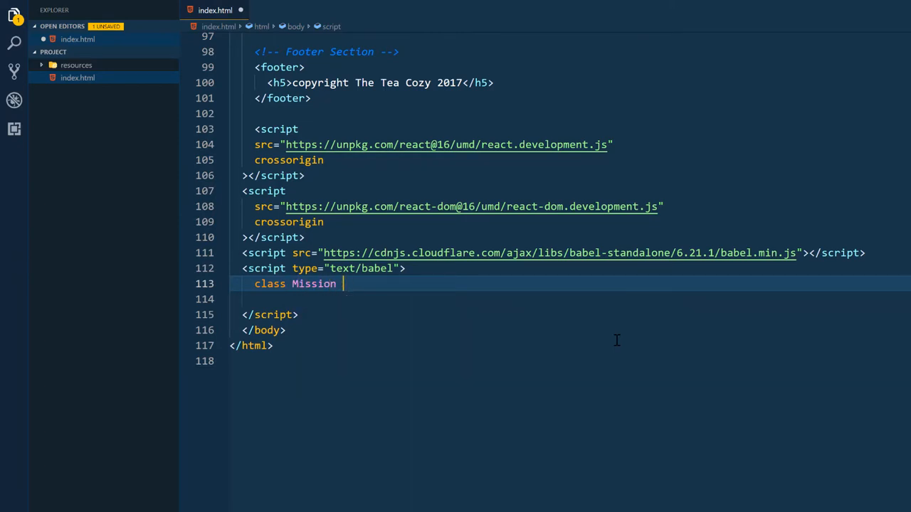
pyautogui.write('extends')
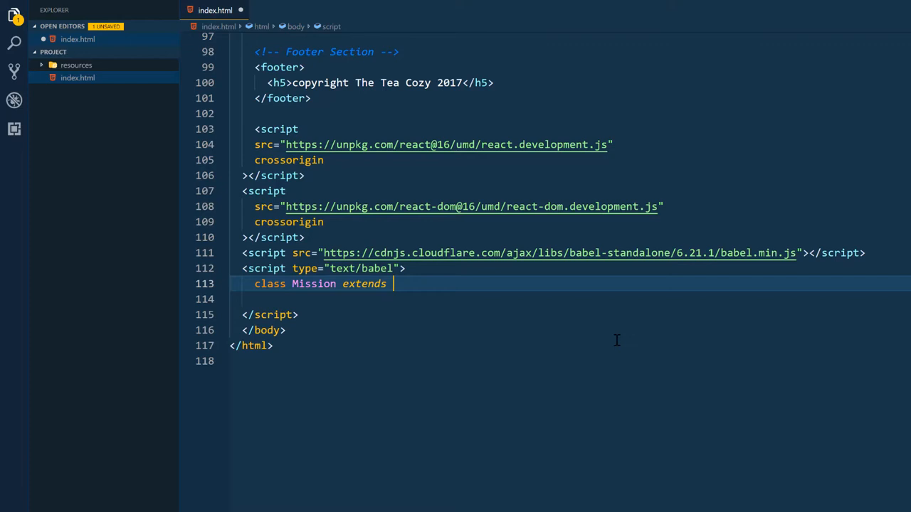
pyautogui.write('React.')
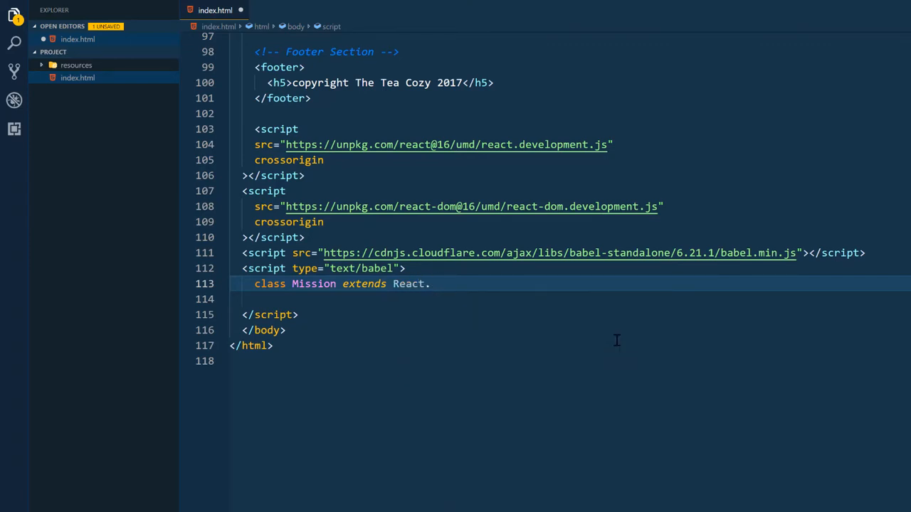
pyautogui.write('Compo')
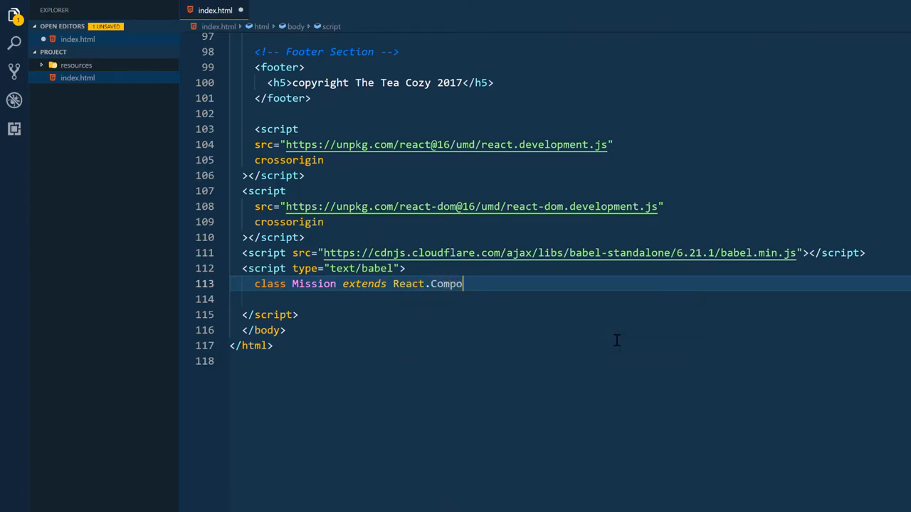
pyautogui.write('nent')
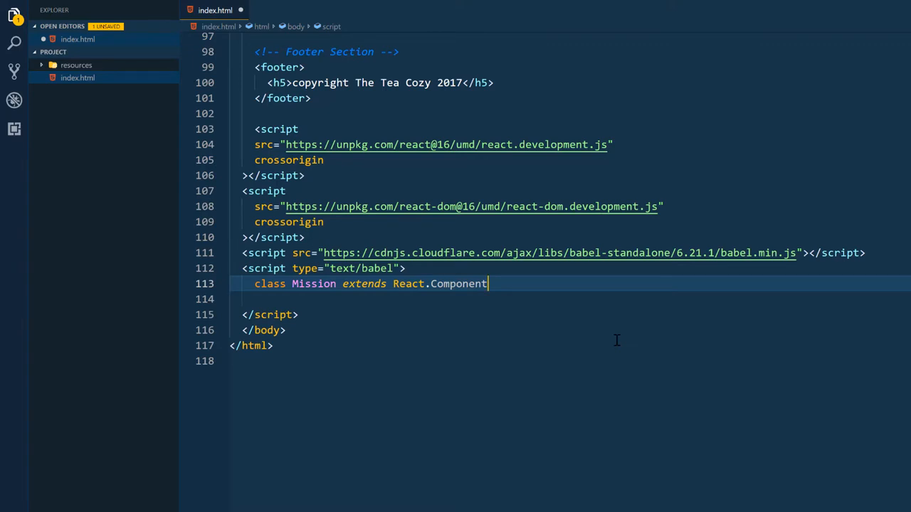
pyautogui.write('{')
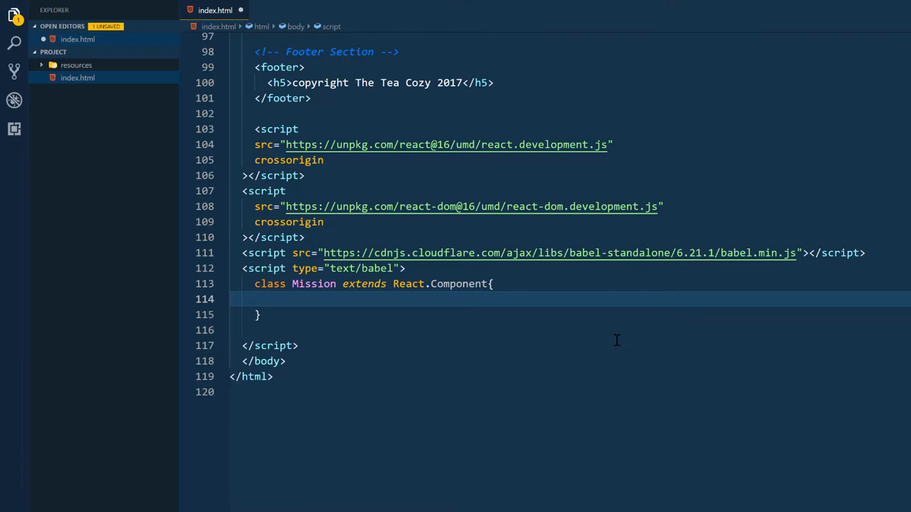
pyautogui.write('rend')
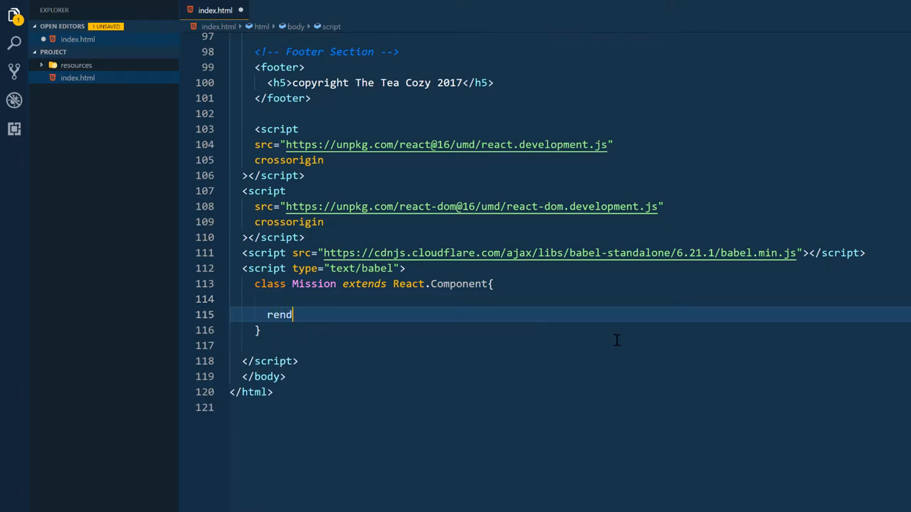
pyautogui.write('er')
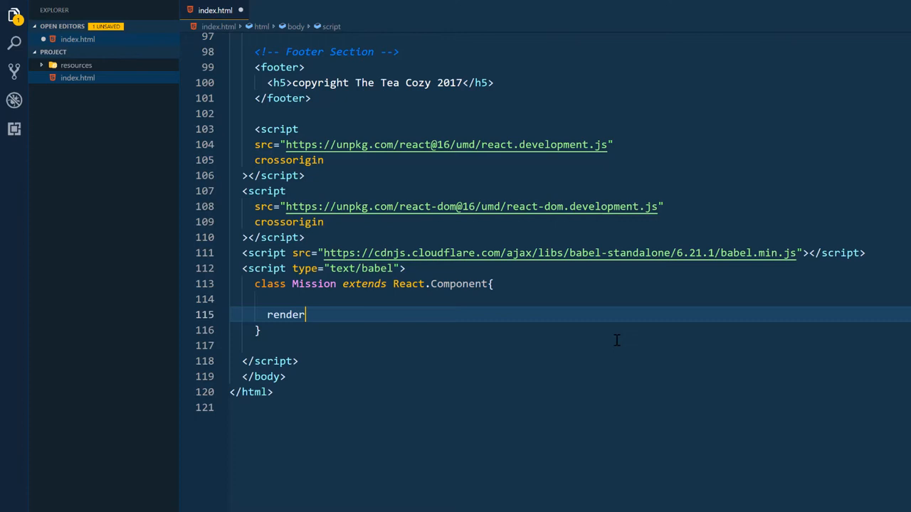
pyautogui.write('()')
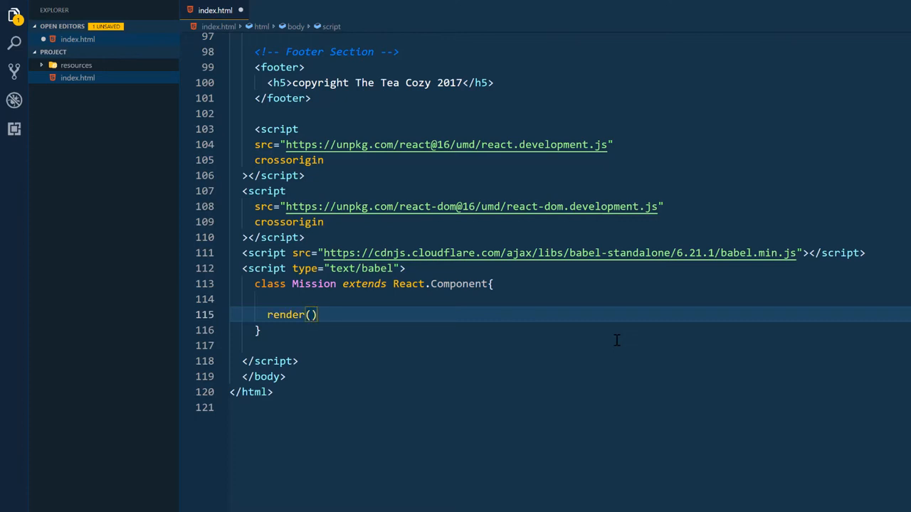
pyautogui.write('{')
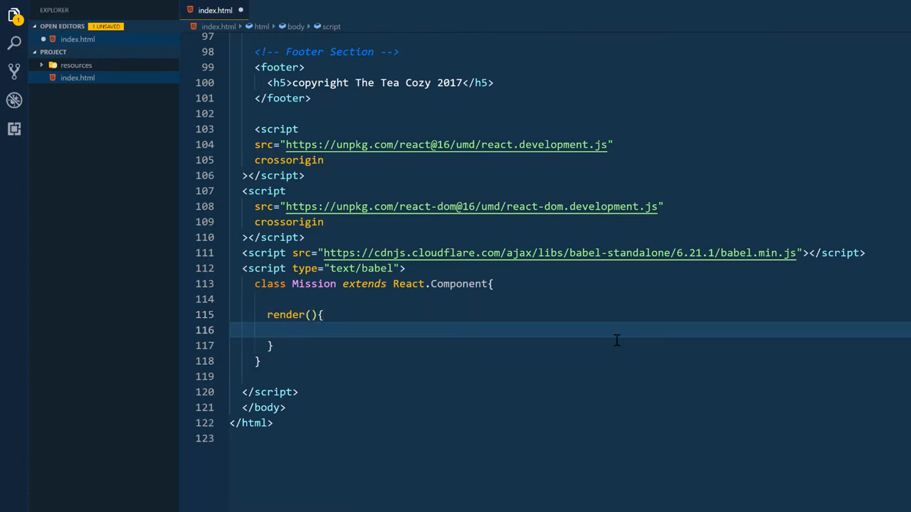
pyautogui.write('return')
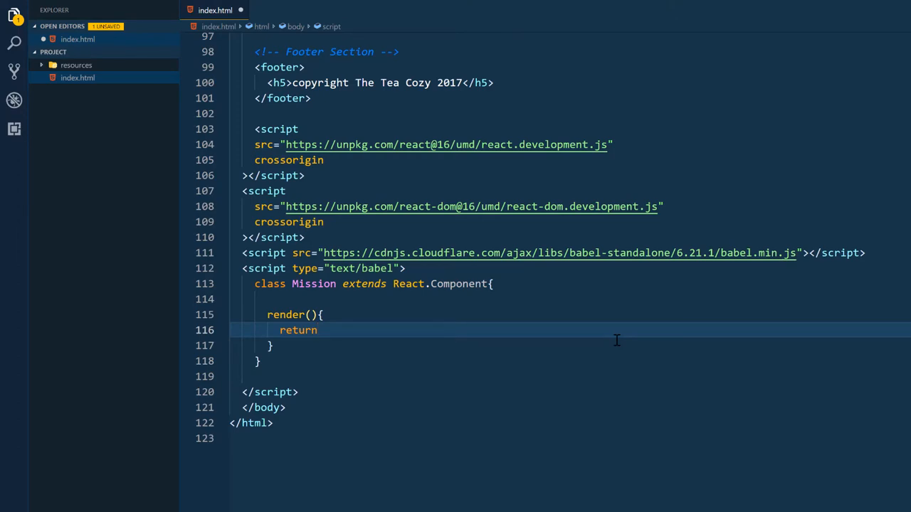
pyautogui.write('()')
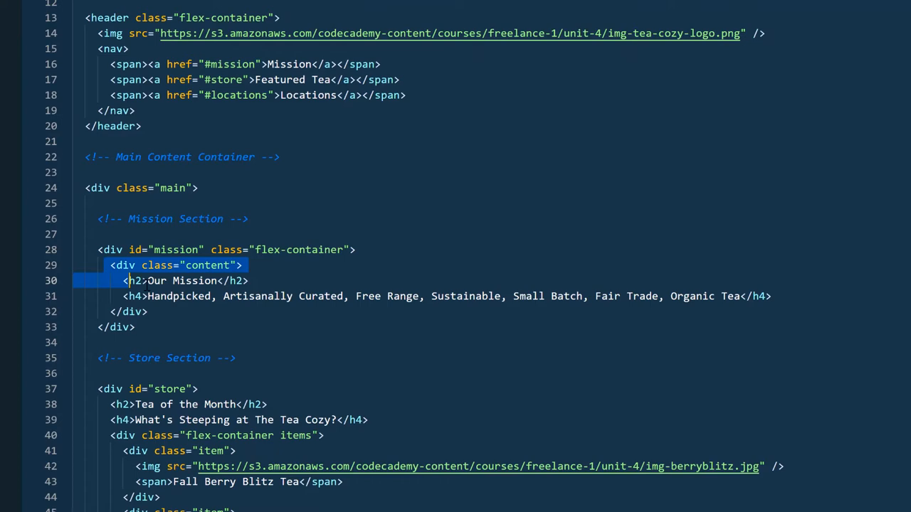
# Copy the mission section's content div markup and move down to the render's return
pyautogui.rightClick(178, 299)
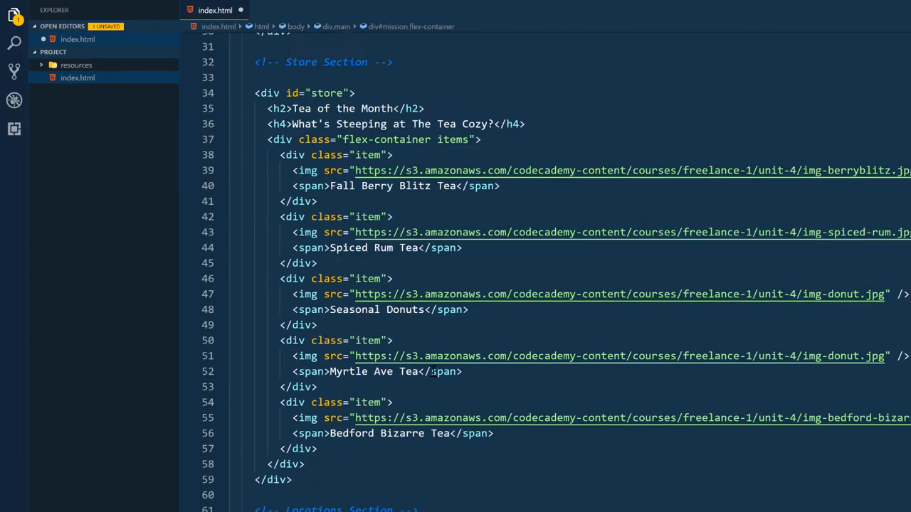
pyautogui.scroll(-3)
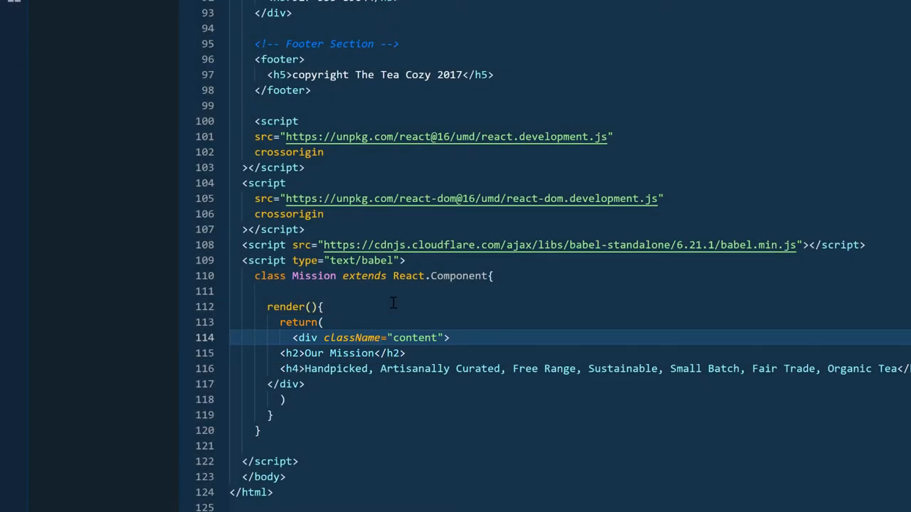
# Add <button onClick={}>Click here</button> after the tagline inside the content div
pyautogui.write(';')
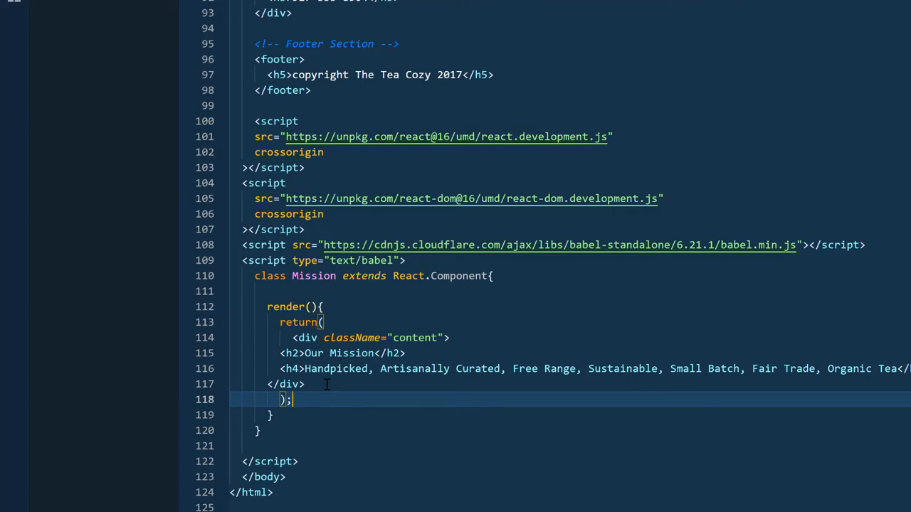
pyautogui.write('<butt')
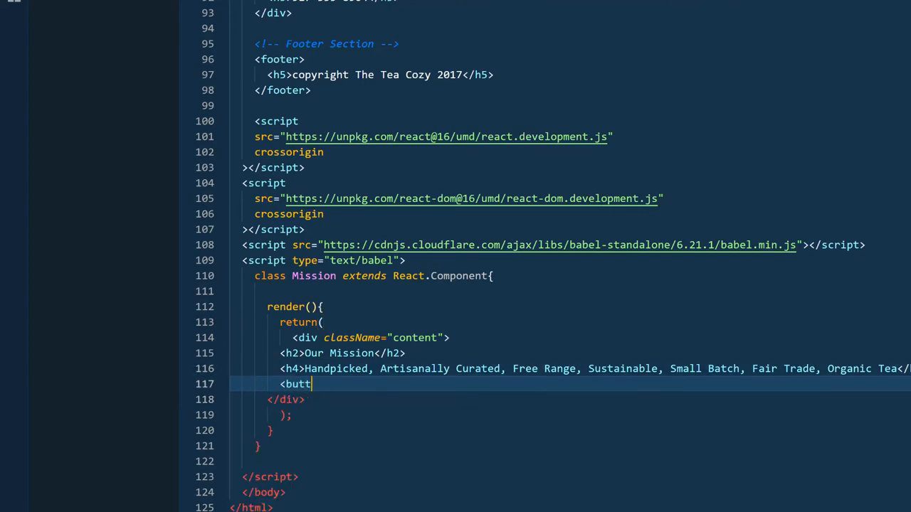
pyautogui.write('on on')
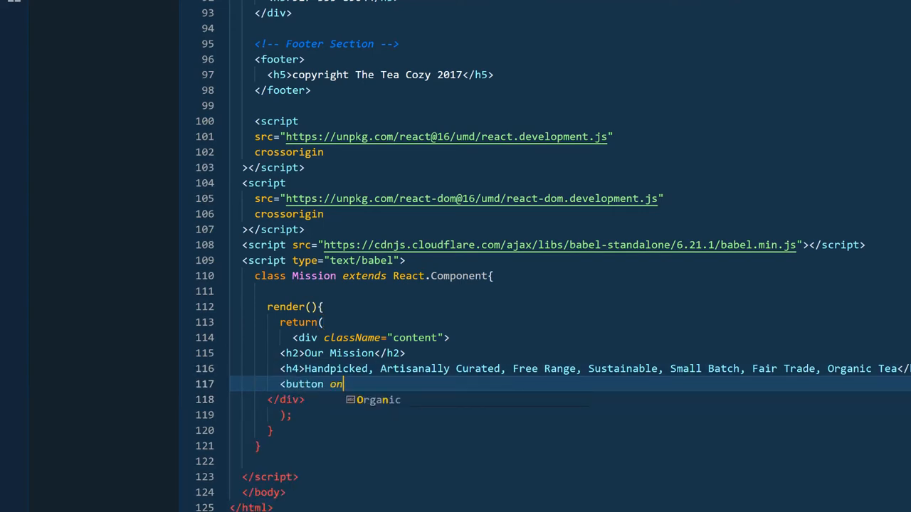
pyautogui.write('Click')
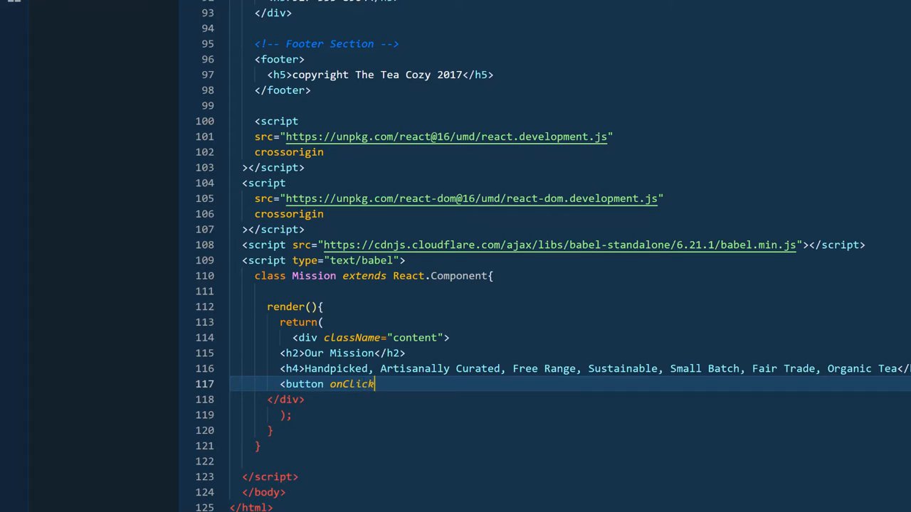
pyautogui.write('={}>')
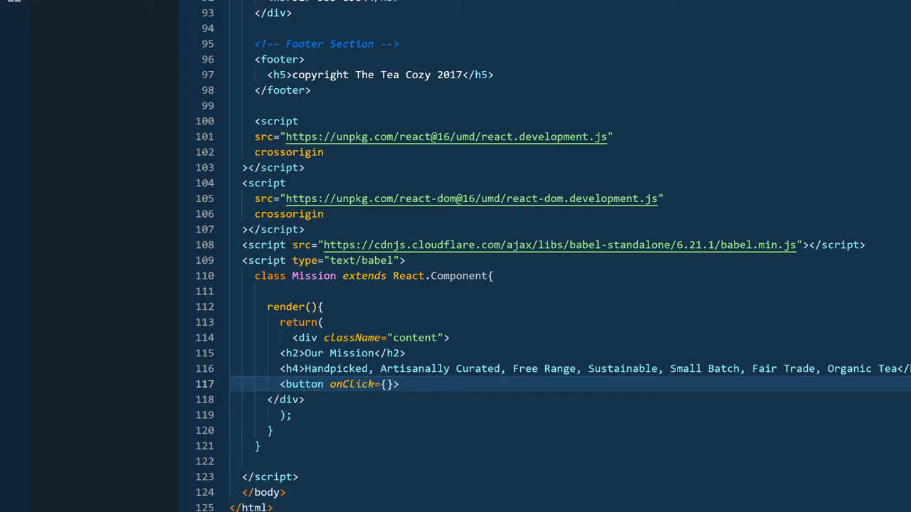
pyautogui.write('Click here')
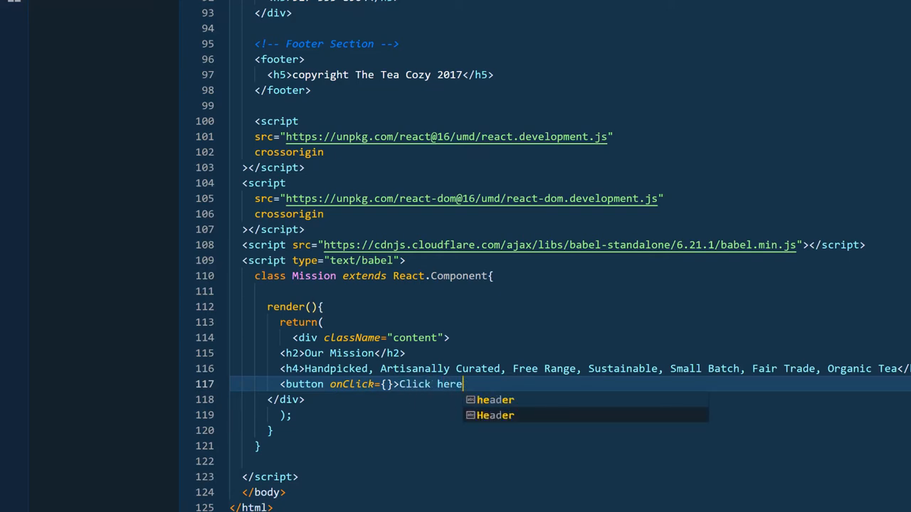
pyautogui.write('</button>')
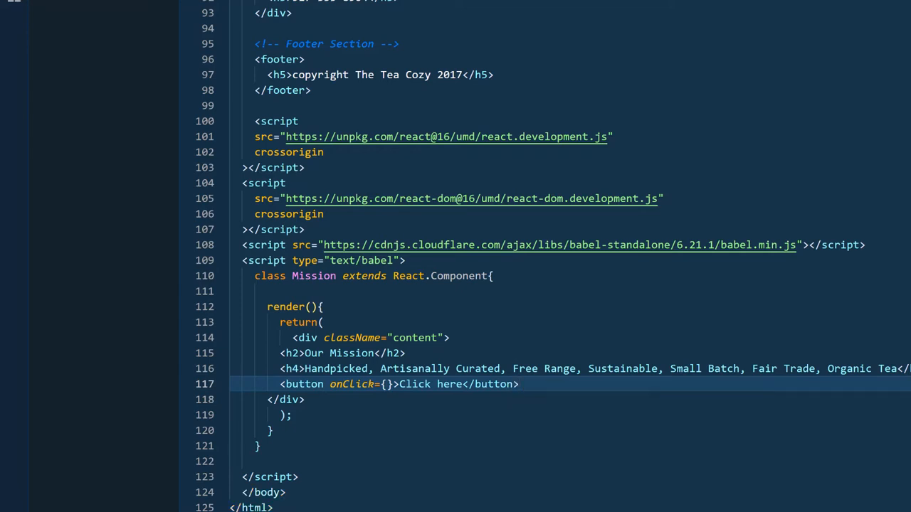
# Add a handleClick() method that alerts "Button was clicked"
pyautogui.write('handle')
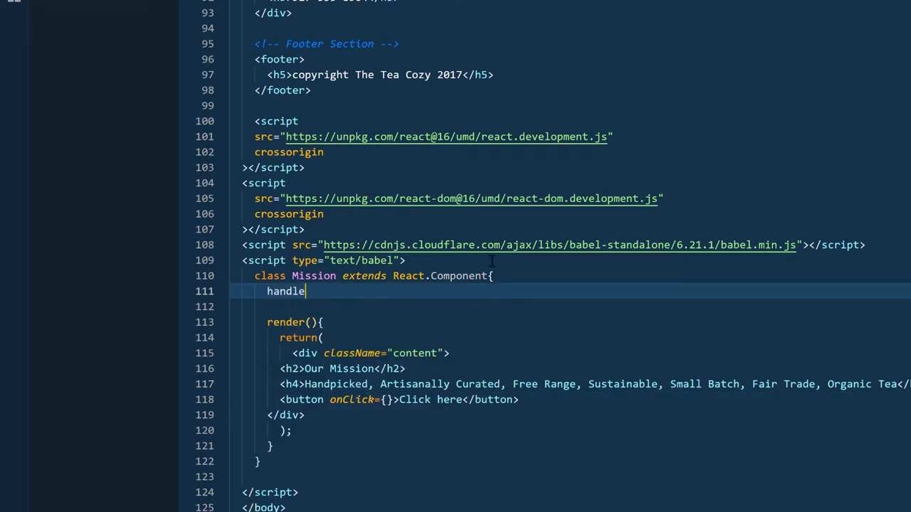
pyautogui.write('Click')
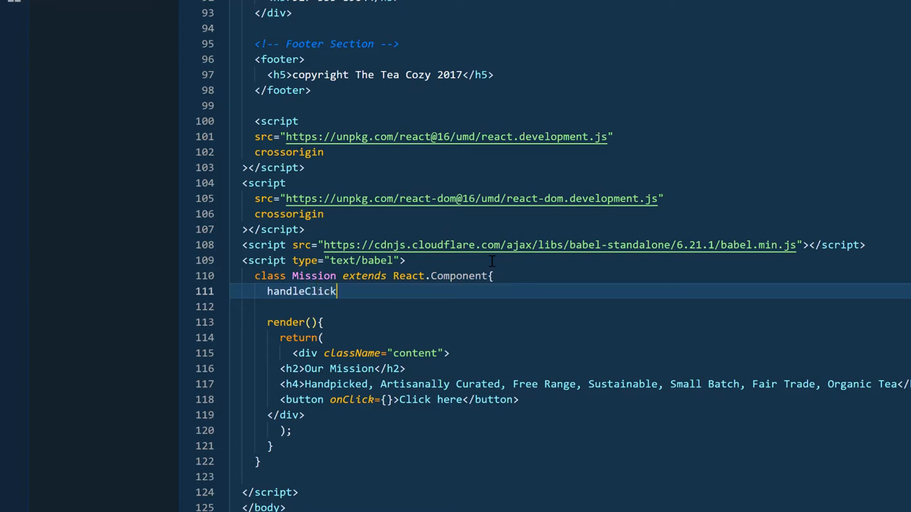
pyautogui.write('(){')
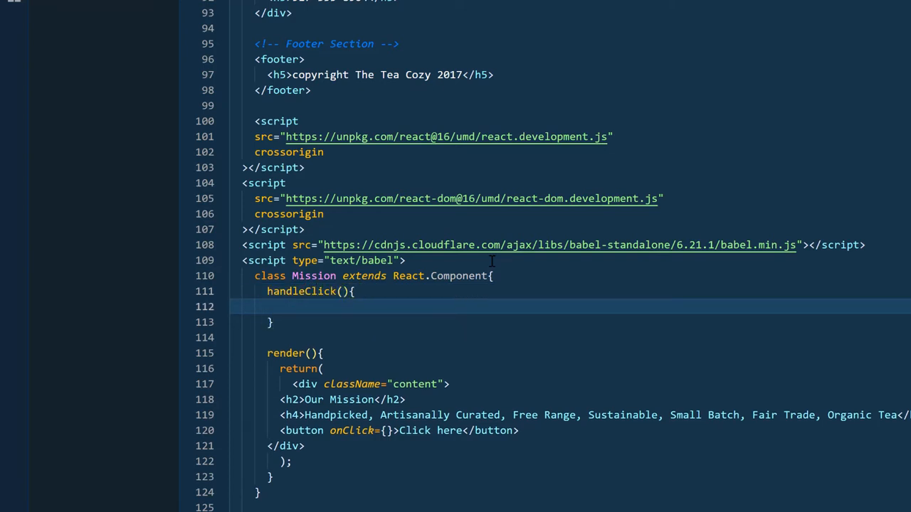
pyautogui.write('alert')
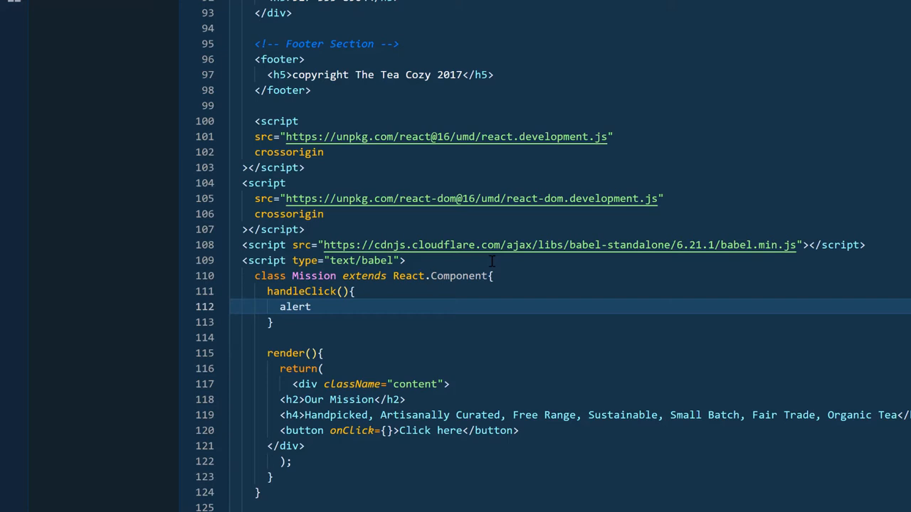
pyautogui.write('("")')
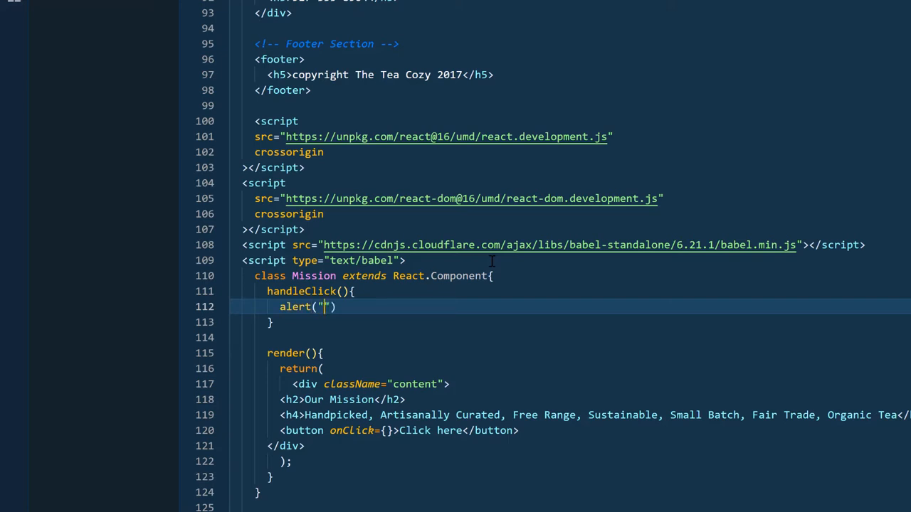
pyautogui.write('Button was clicked')
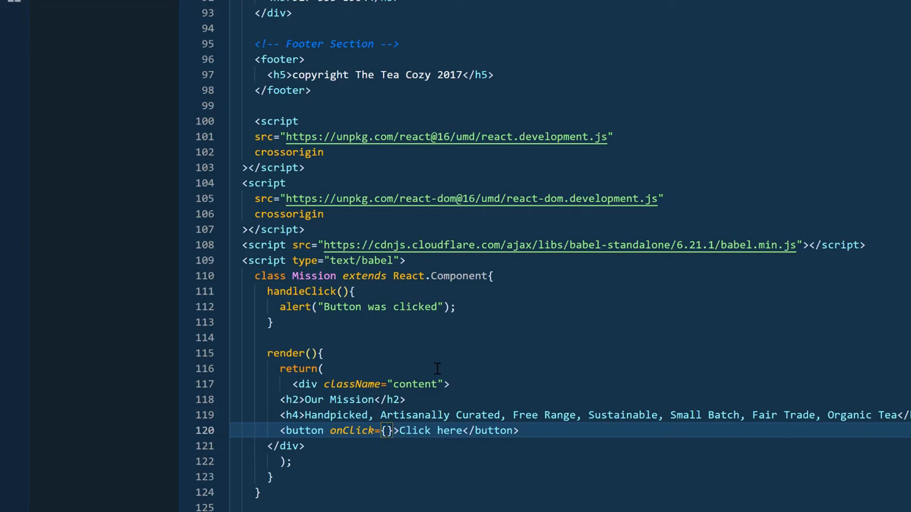
# Wire the button's onClick to this.handleClick
pyautogui.click(387, 430)
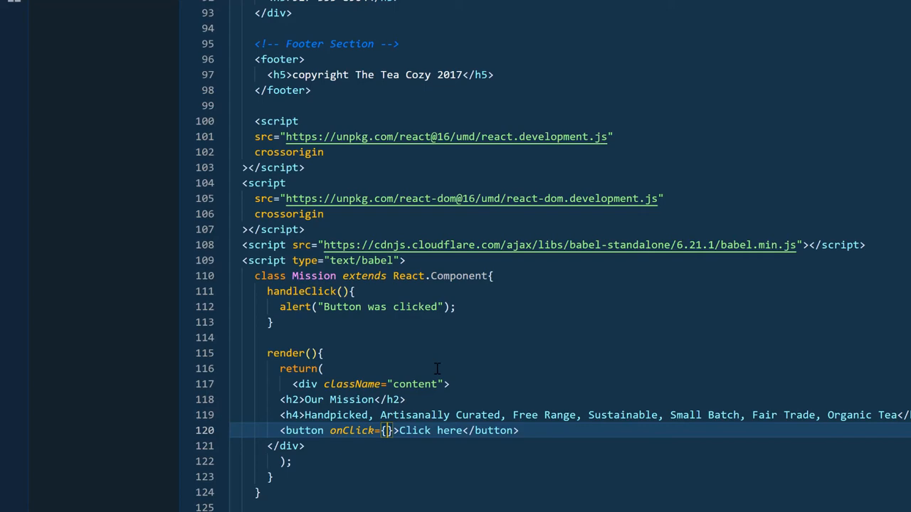
pyautogui.write('this.handleClick')
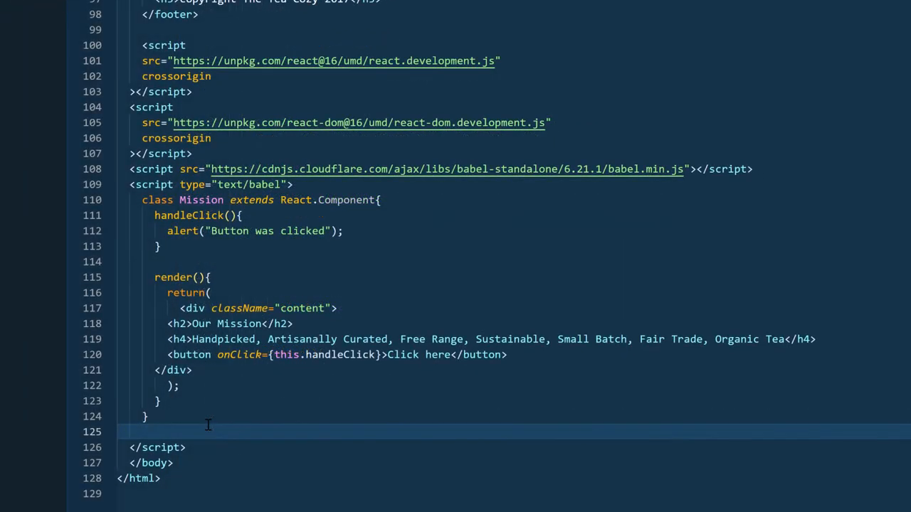
# Write ReactDOM.render(<Mission />, document.getElementById) below the class
pyautogui.write('ReactD')
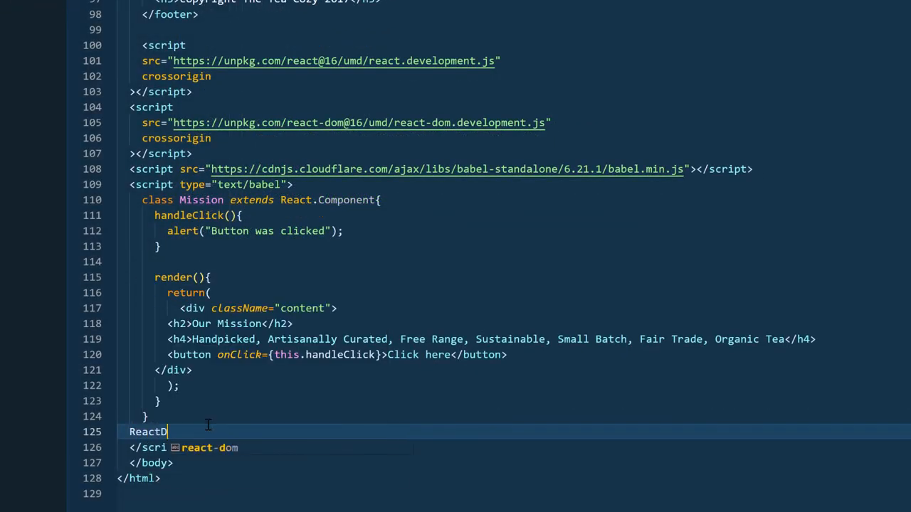
pyautogui.write('OM.rend')
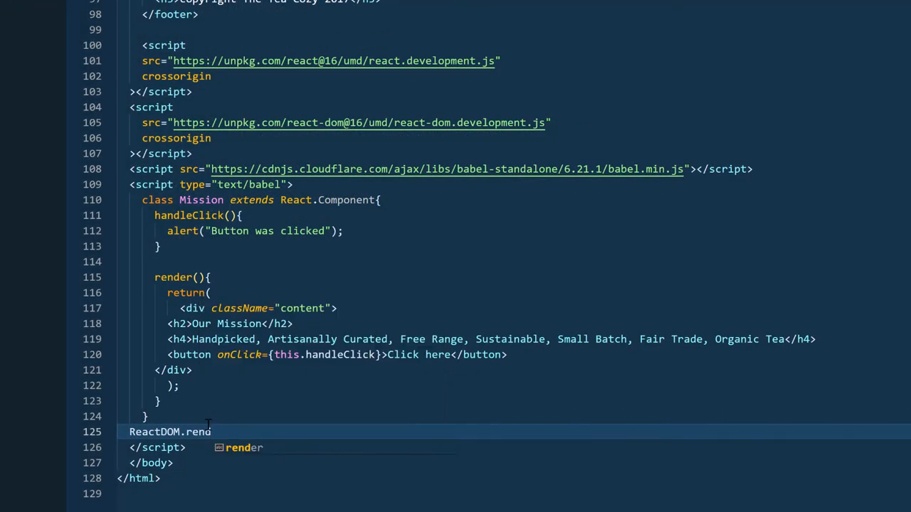
pyautogui.write('er(<Mission />')
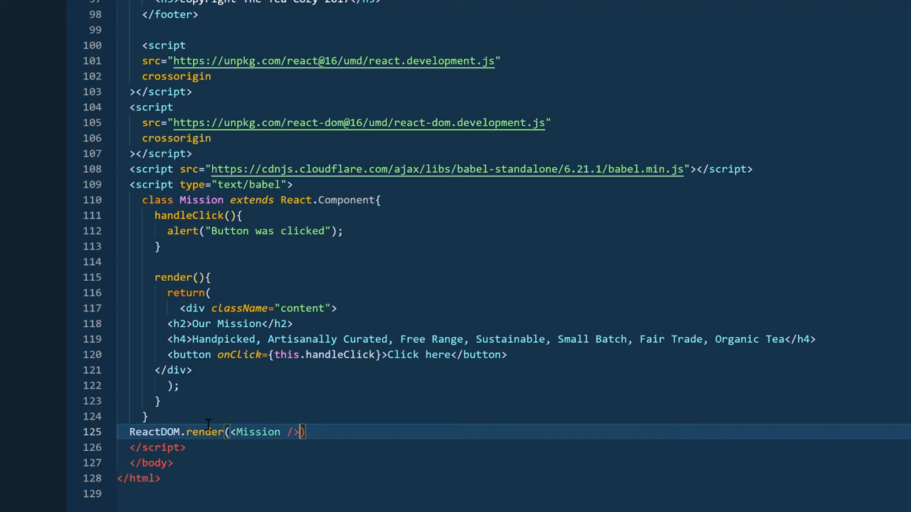
pyautogui.write(', document.getElemen')
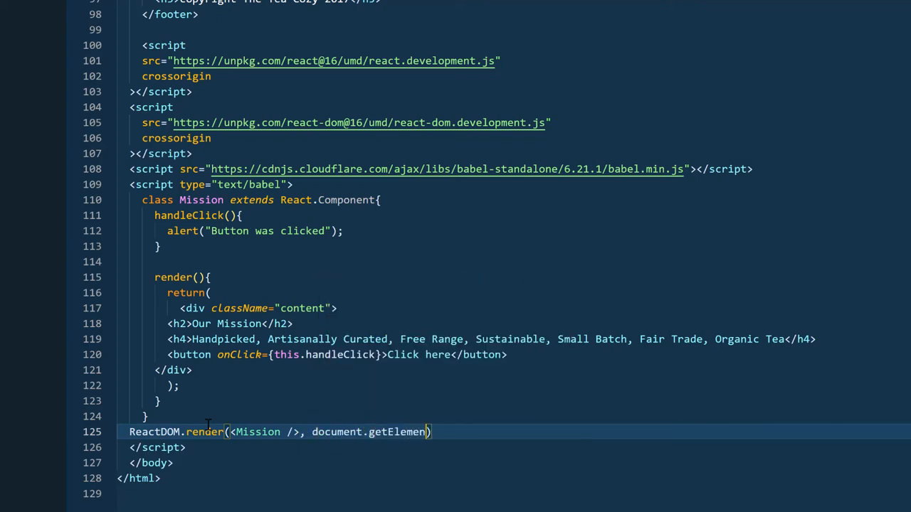
pyautogui.write('ById')
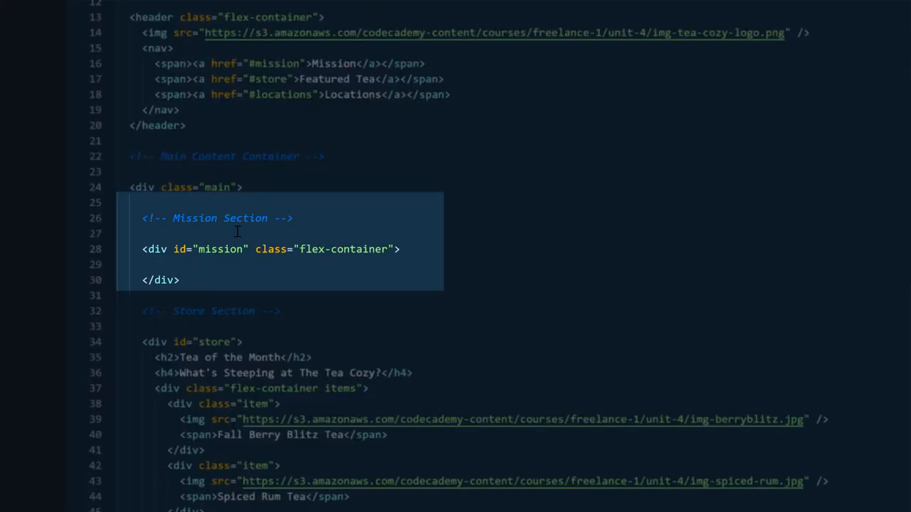
# Check the mission div's id and pass "mission" to getElementById
pyautogui.doubleClick(210, 249)
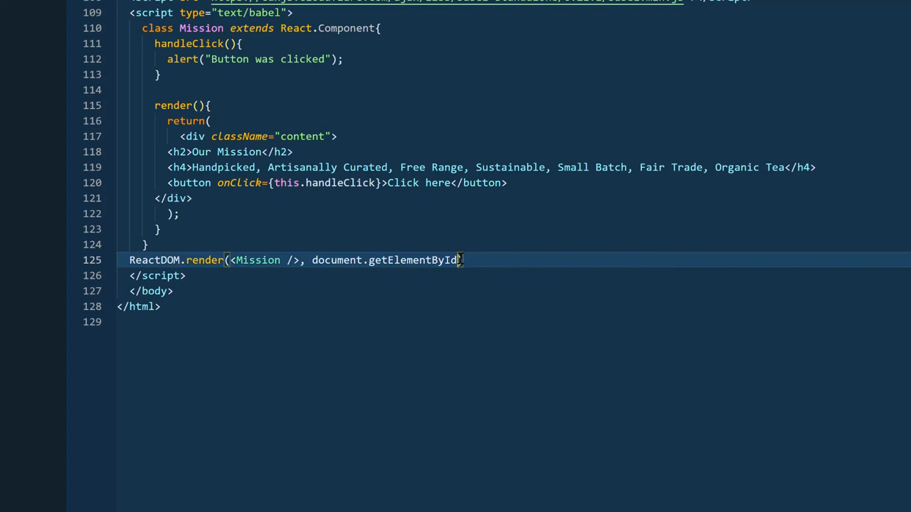
pyautogui.write('()')
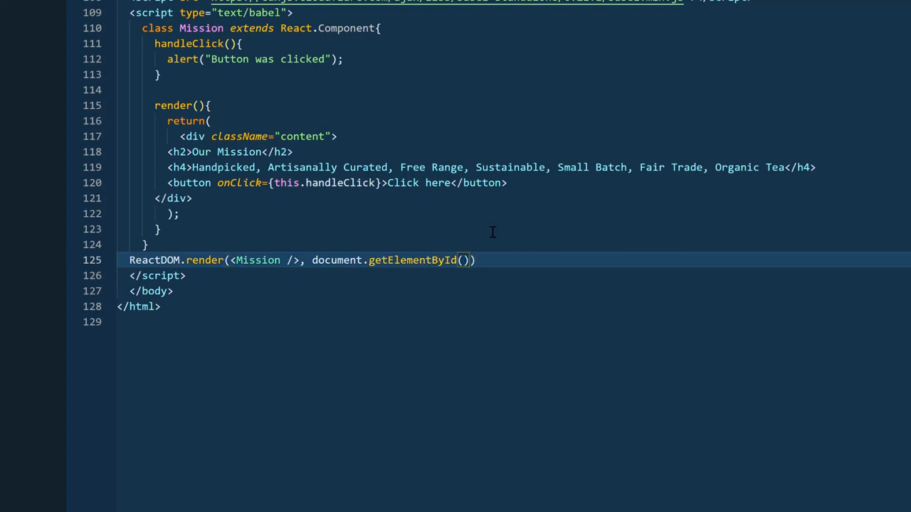
pyautogui.write('"mission"')
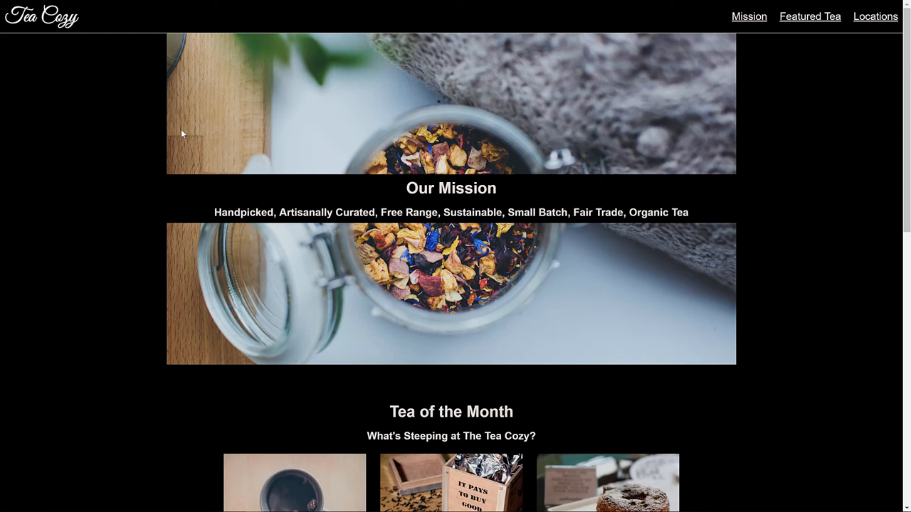
pyautogui.moveTo(142, 151)
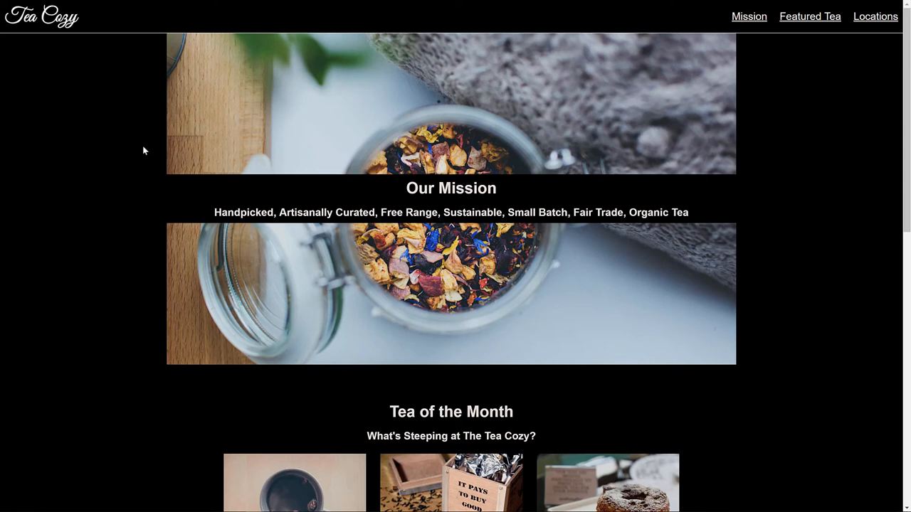
# Try the Click here button on the Tea Cozy page and dismiss its "Button was clicked" alert
pyautogui.scroll(-3)
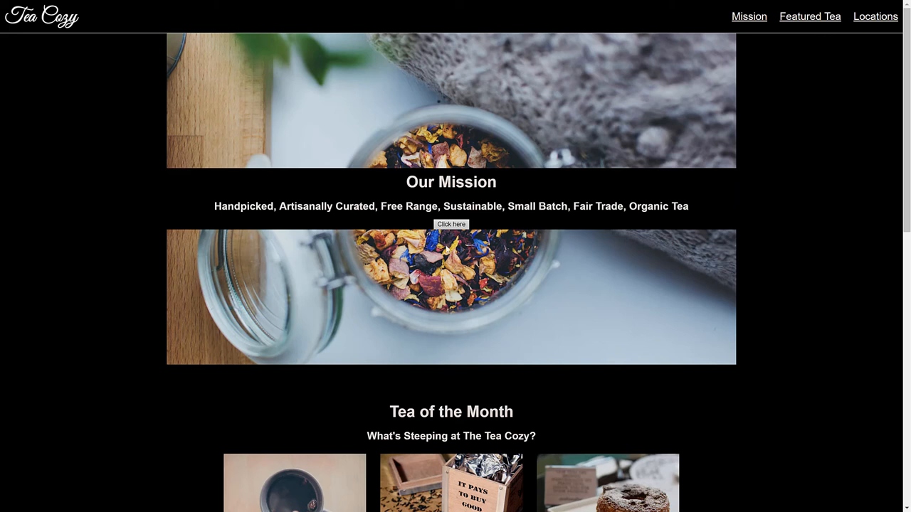
pyautogui.click(450, 225)
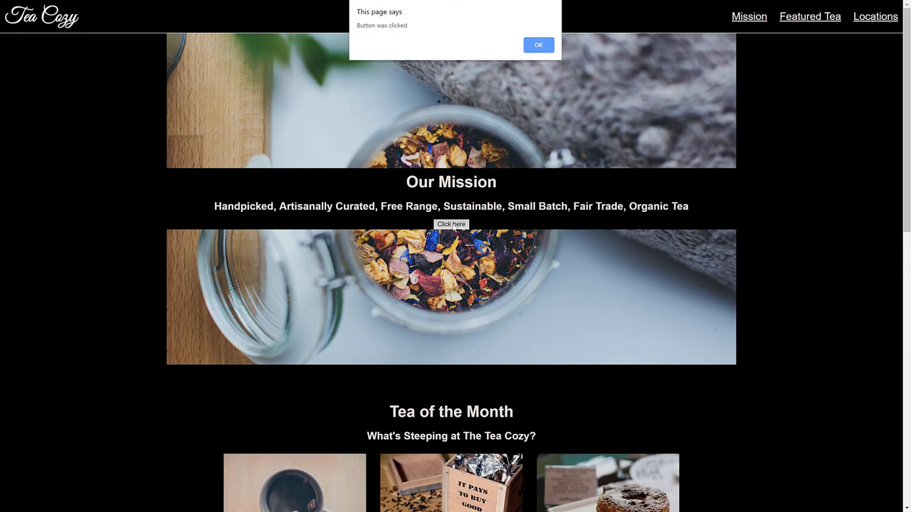
pyautogui.click(538, 44)
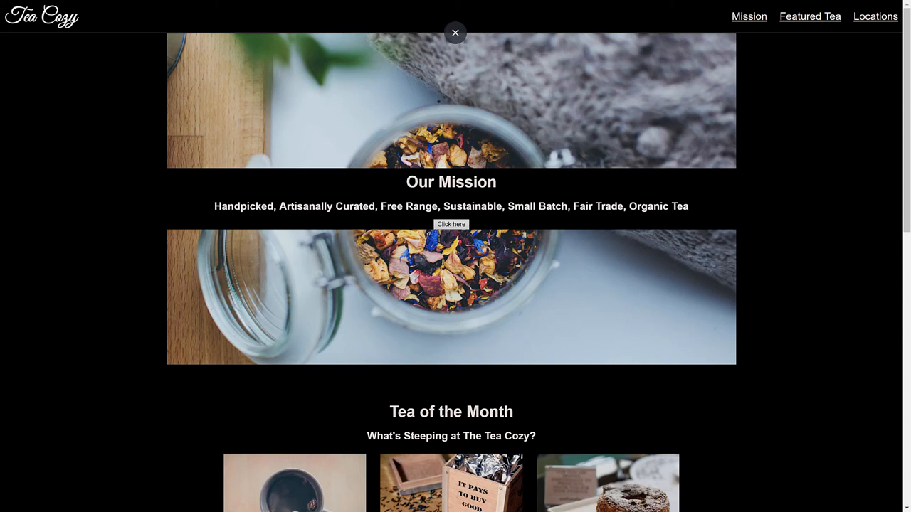
pyautogui.click(456, 33)
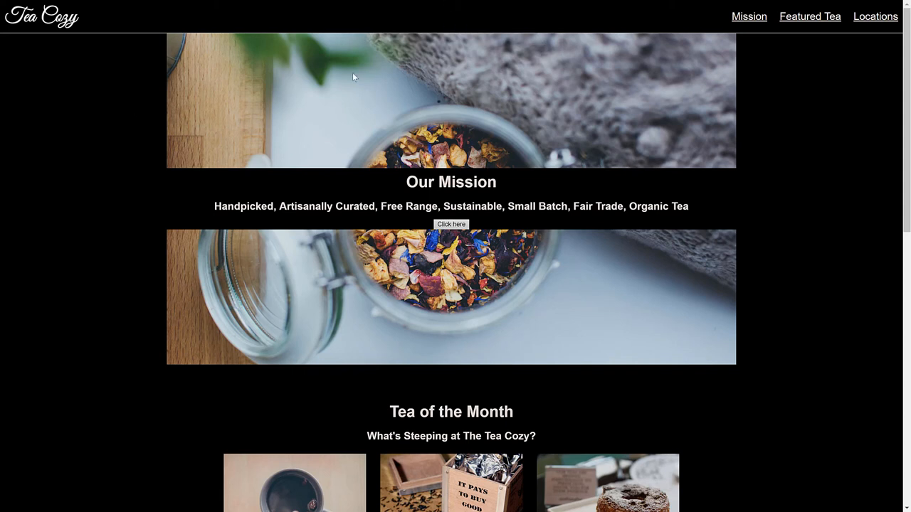